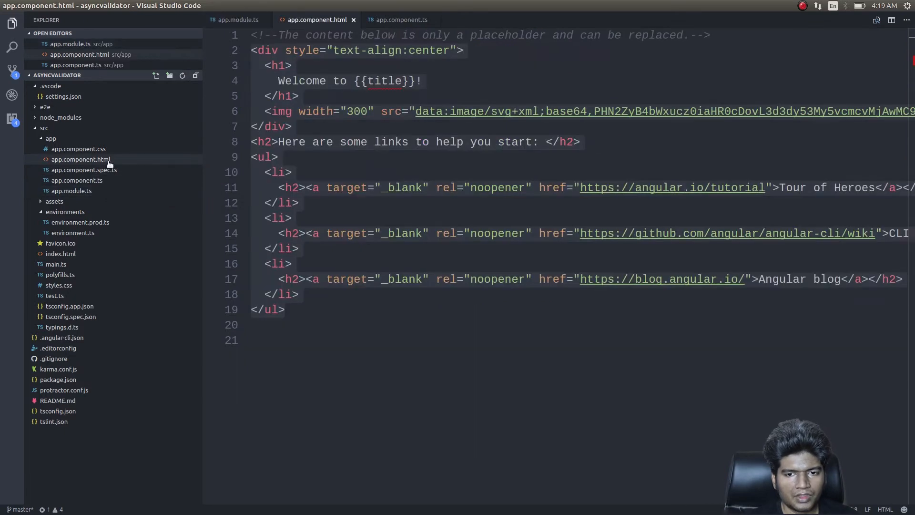
Step: Replace the placeholder markup with an email input bound to userdata.email, placeholder 'email'
left_click(434, 324)
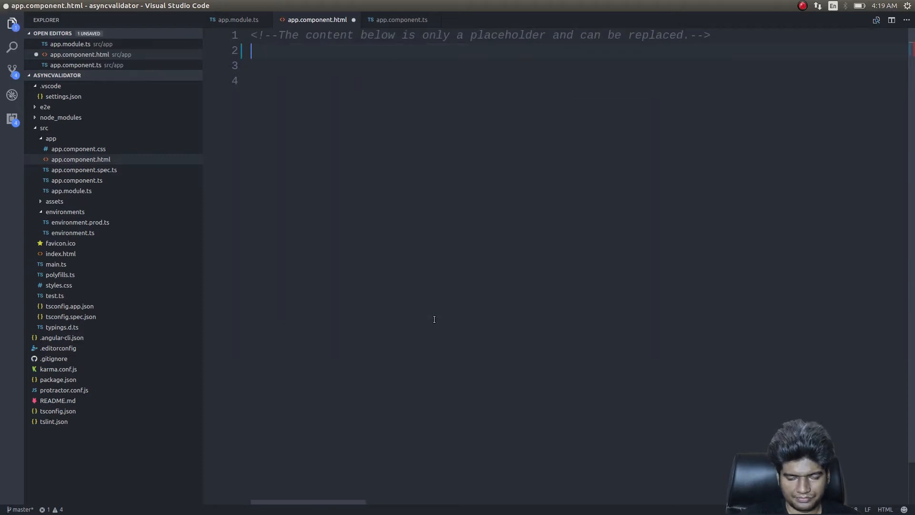
type("<input type=\"email\" [(mg")
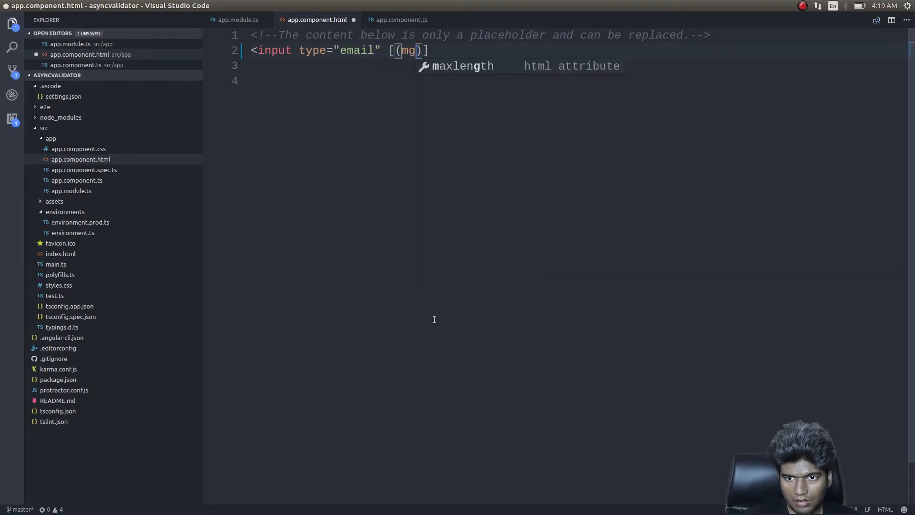
type("ngMod")
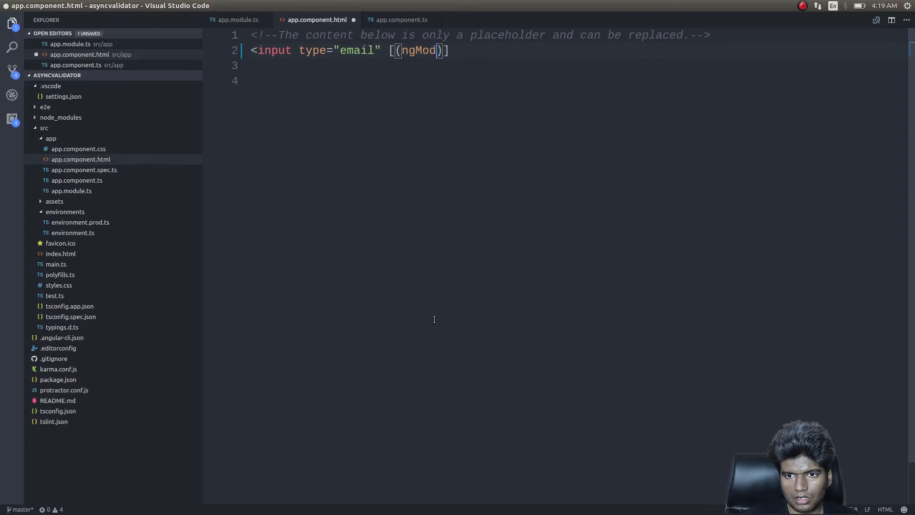
type("e;")
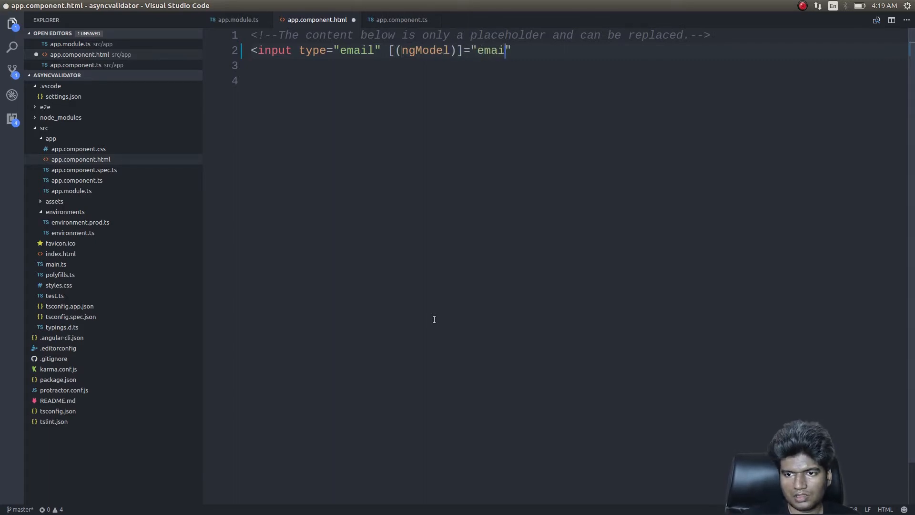
type("userdata")
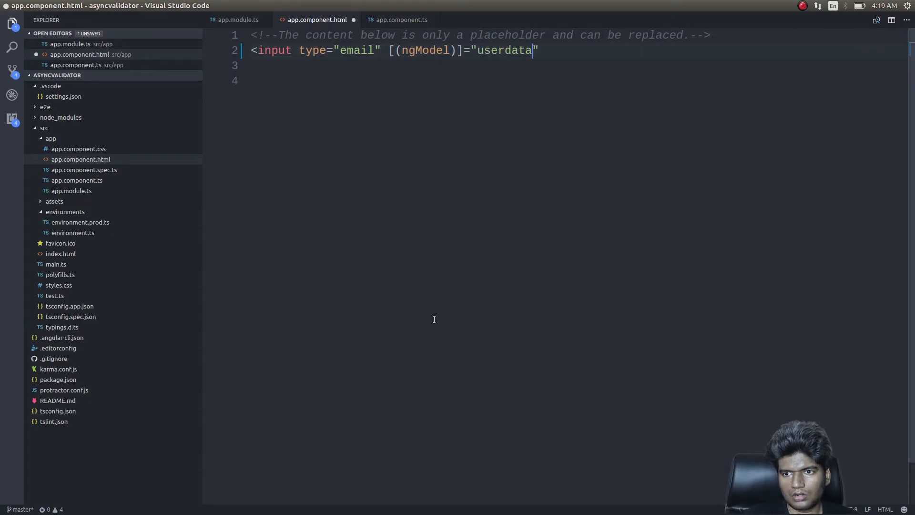
type(".email\" >")
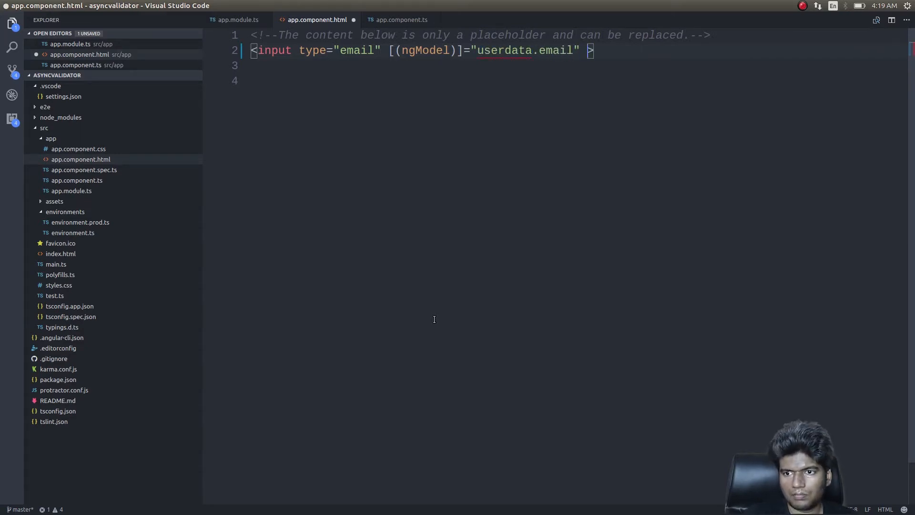
type("placeholder=\"email\"")
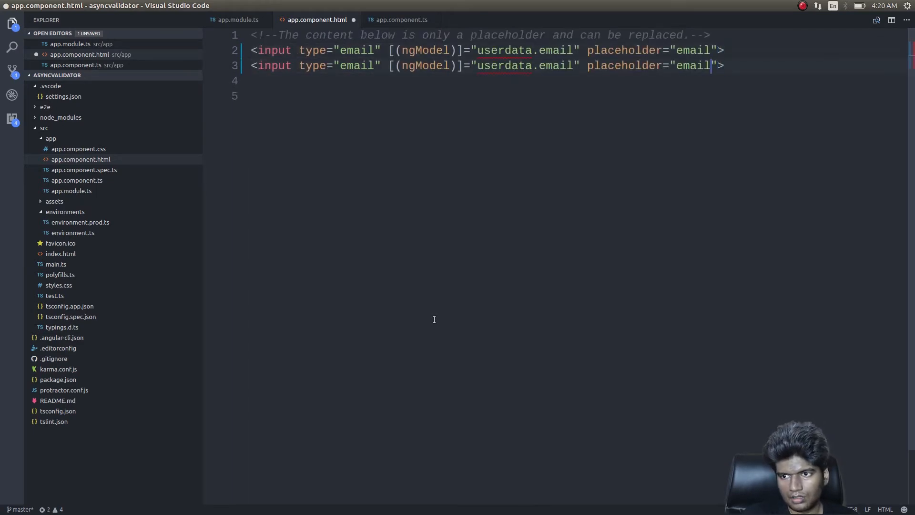
Step: Add a 'nick name' text input bound to userdata.displayName and save the template
type("nick name")
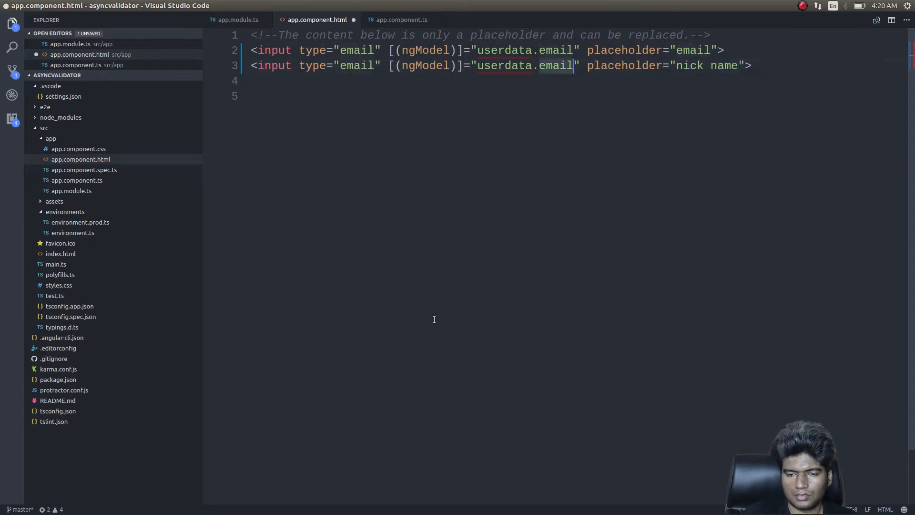
type("displayName")
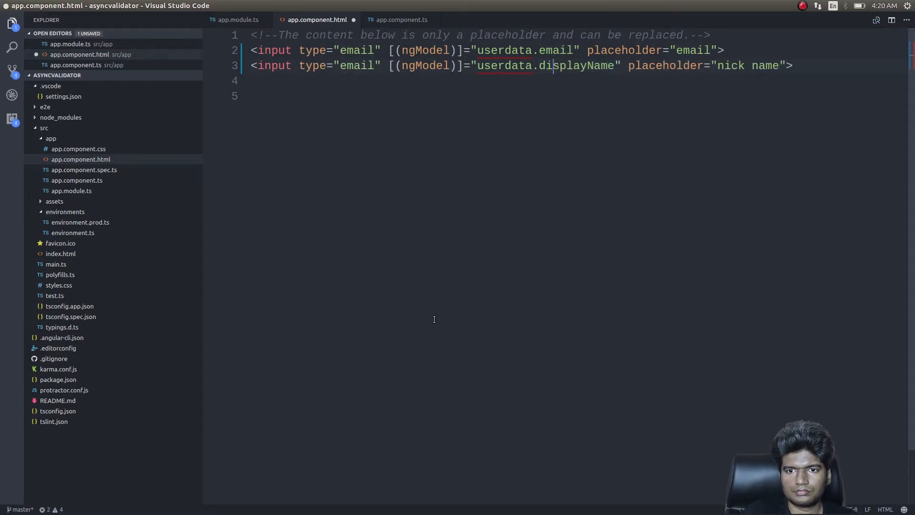
type("text")
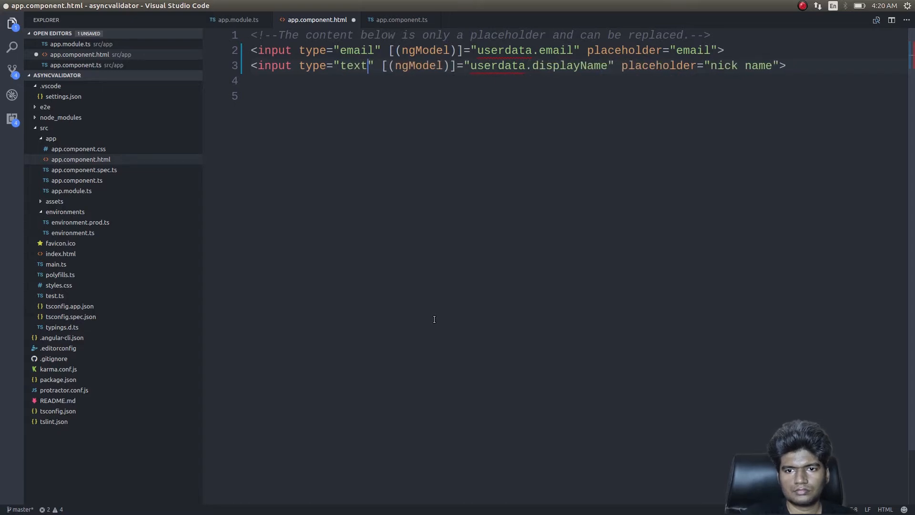
key("ctrl+s")
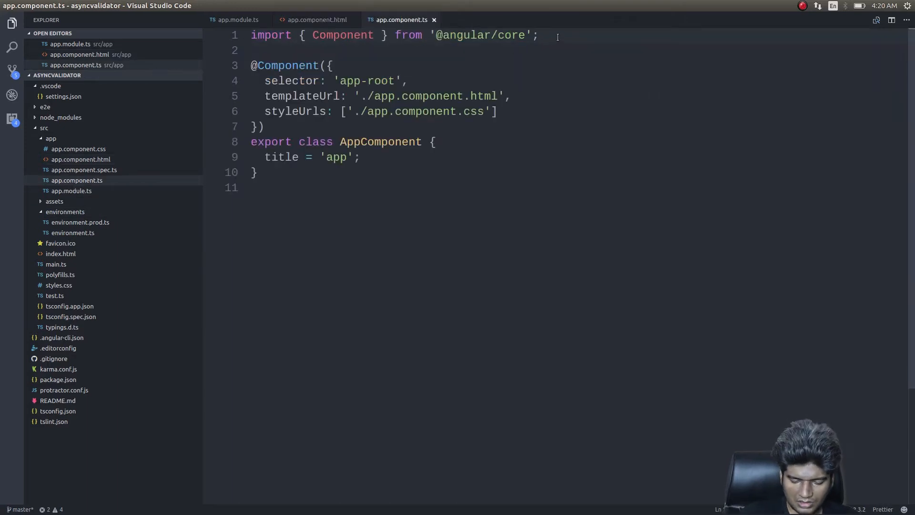
Step: Import AngularFireAuth and AngularFirestore from angularfire2 and delete the title property
type("import")
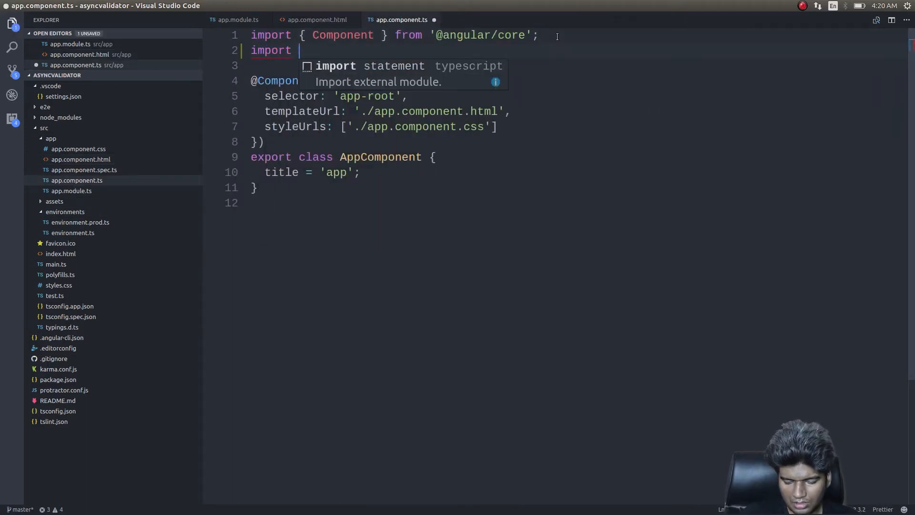
type("{} from 'angularfire2/auth';")
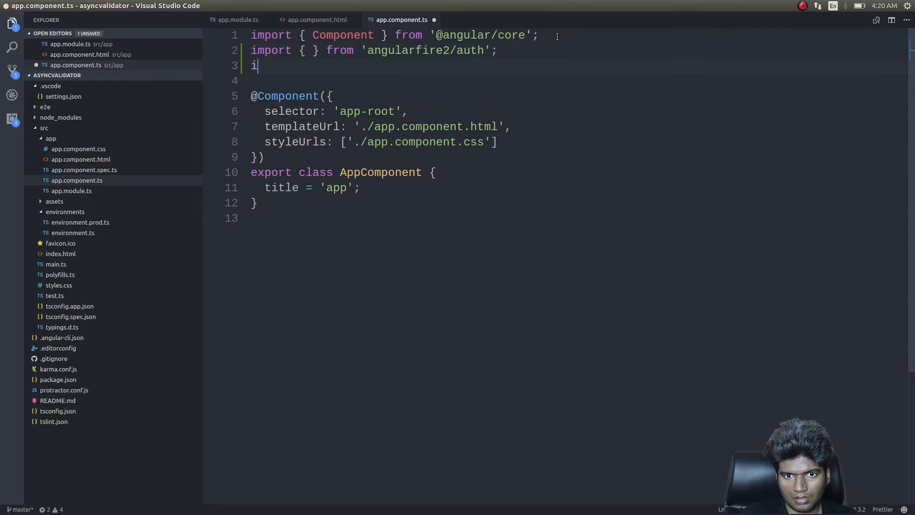
type("mport {")
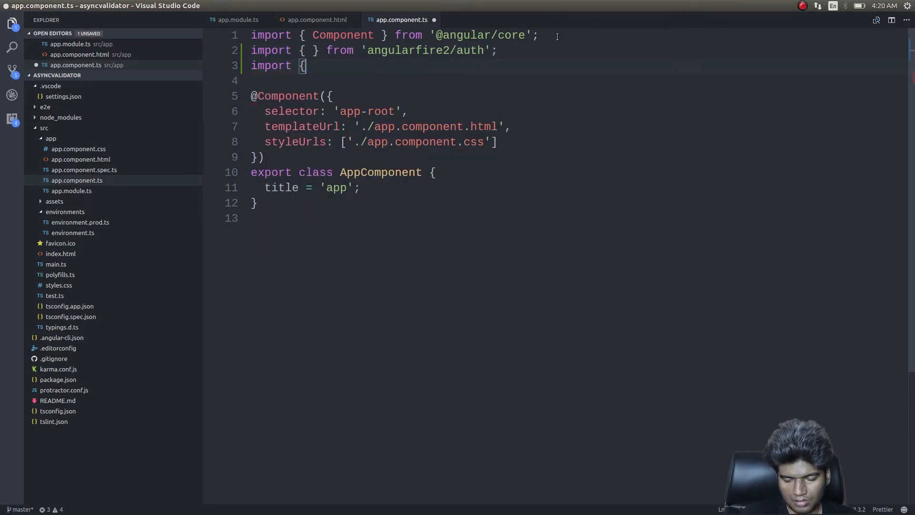
type("} from")
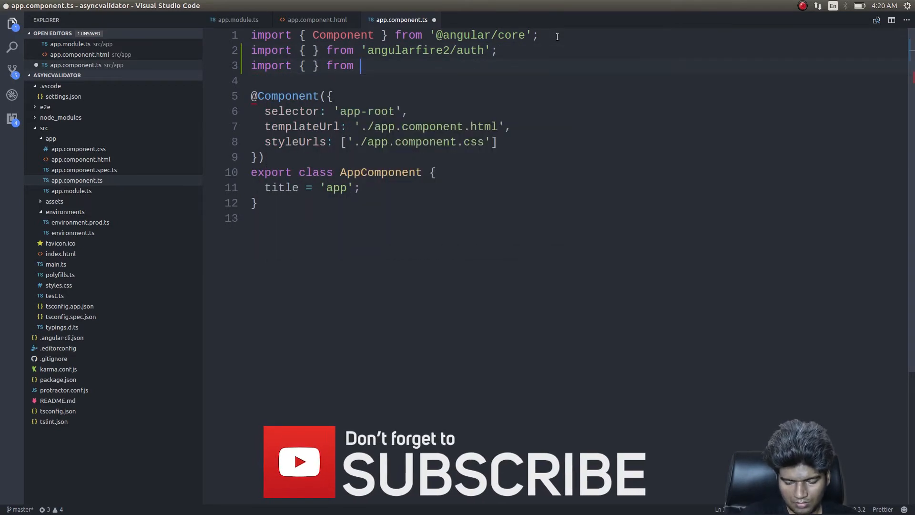
type("'angularfire2'")
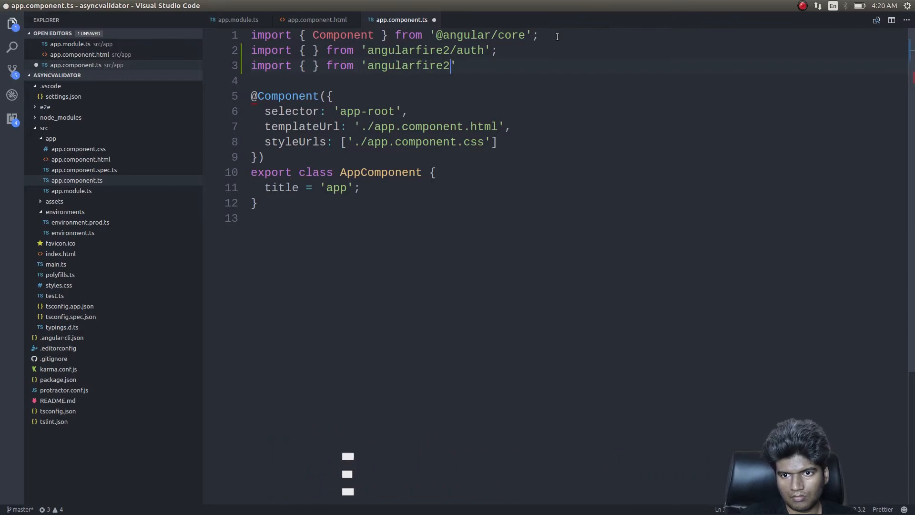
type("/firestor")
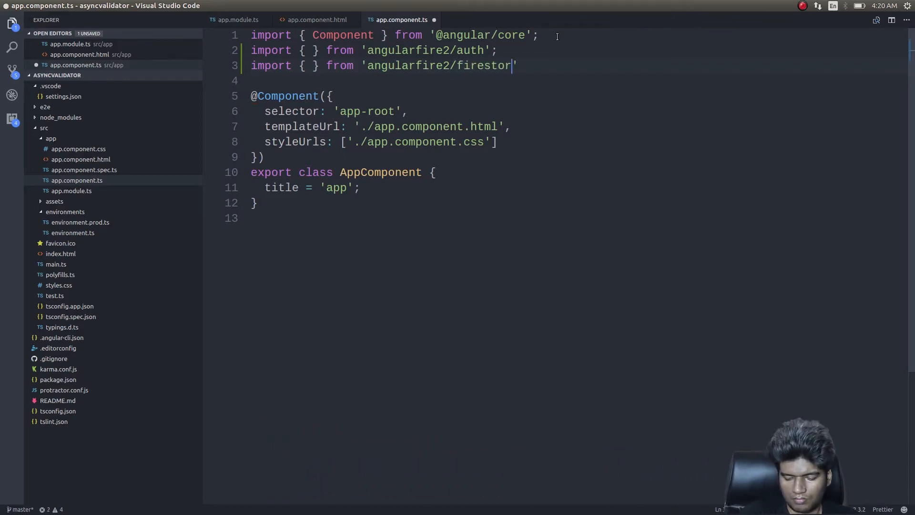
type("e';")
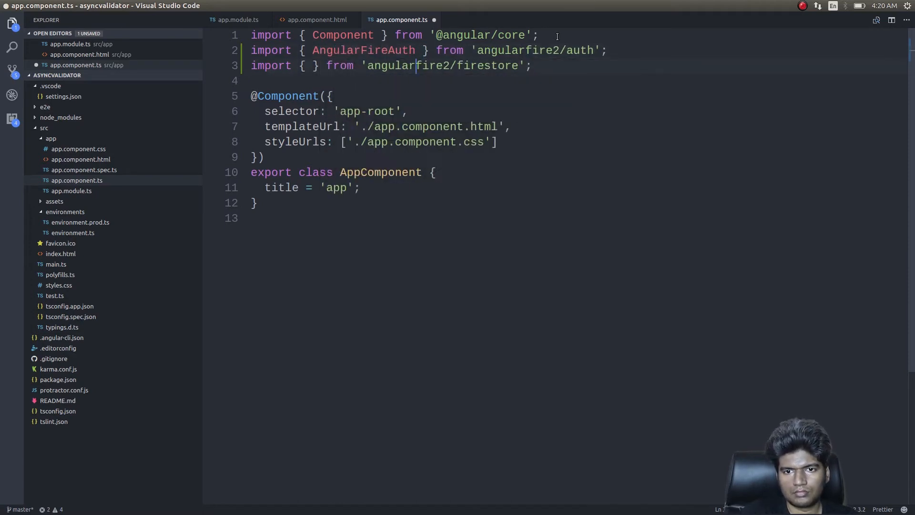
type("AngularFirestore")
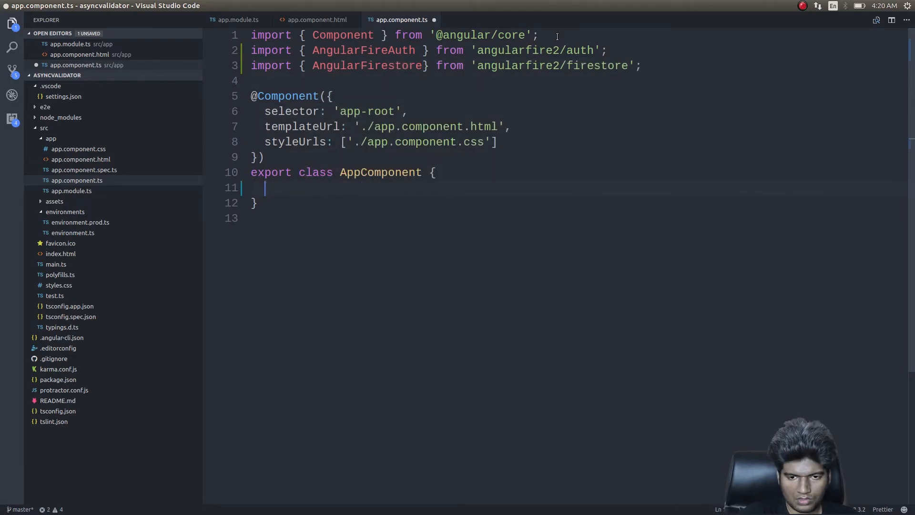
Step: Inject AngularFireAuth as fauth and AngularFirestore through the constructor, giving it a body
type("constructor(private a")
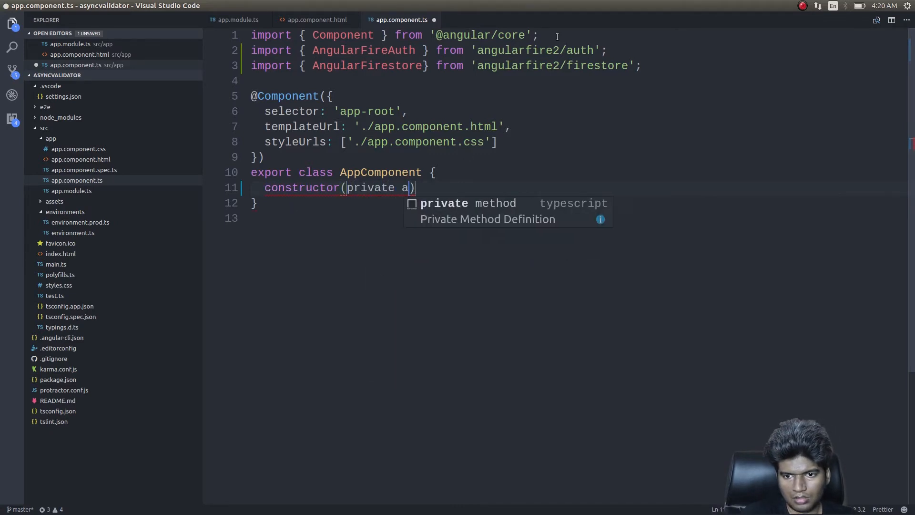
type("fauth:")
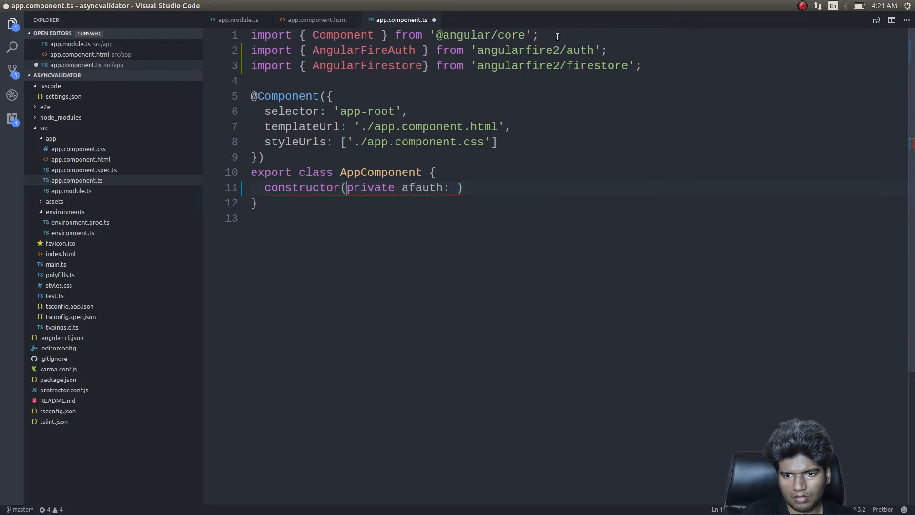
type("AngularFireAuth")
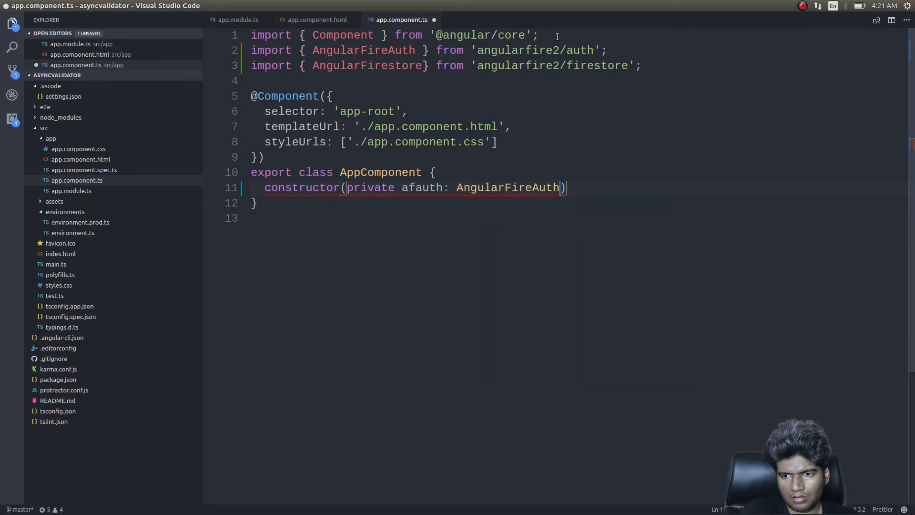
type(", private afs:")
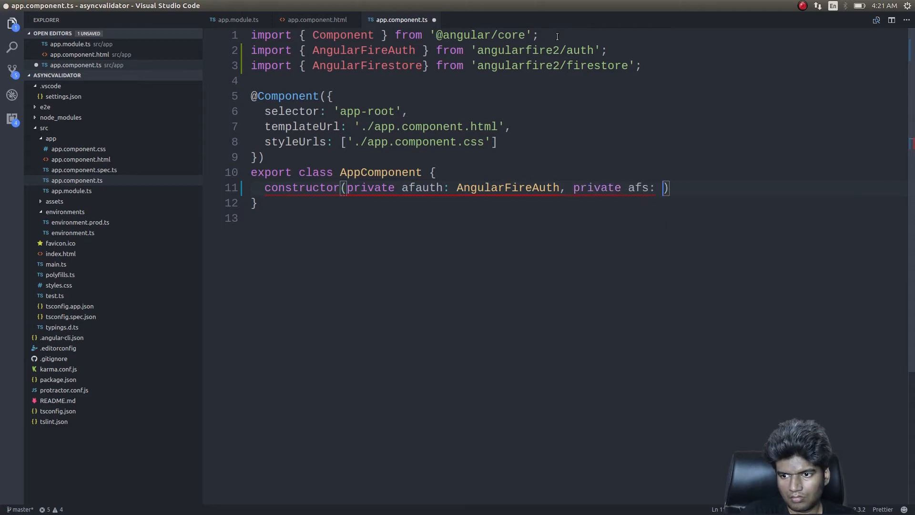
type("AngularFirestore")
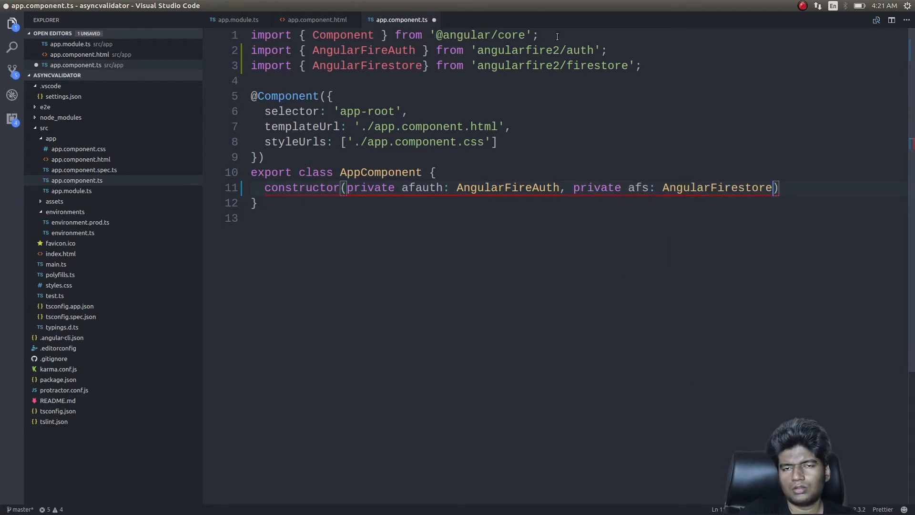
type("{}")
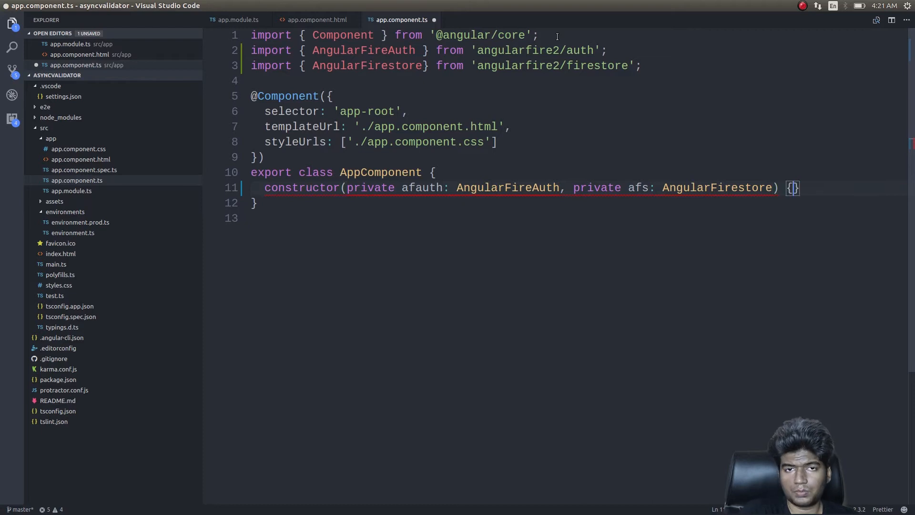
key("Enter")
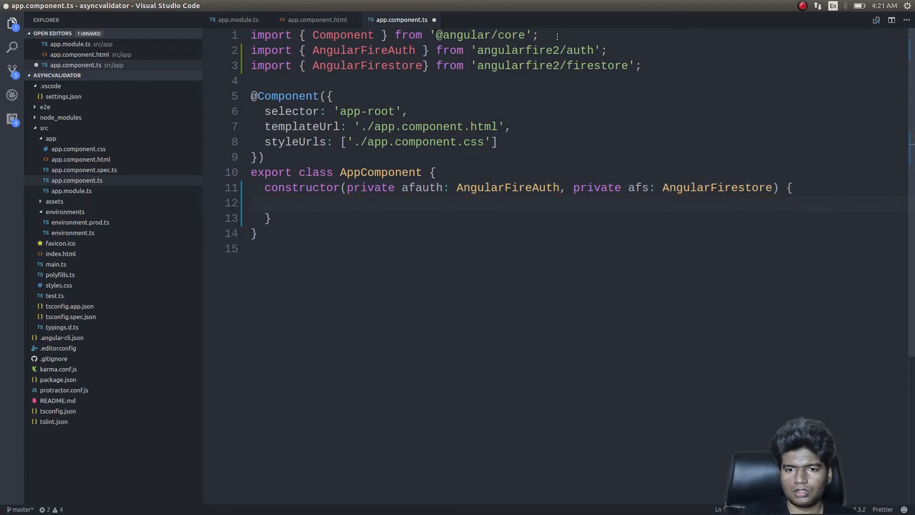
Step: Add an empty emailcheck($event) method below the constructor
type("e")
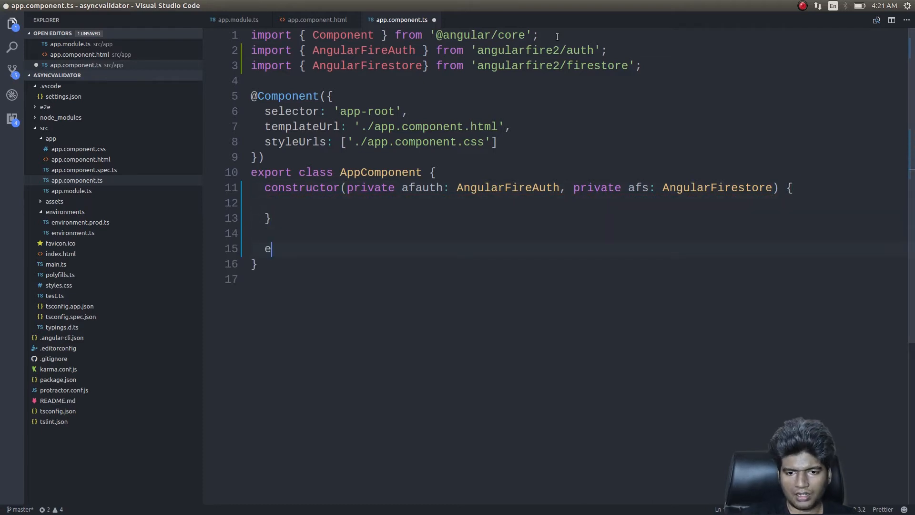
type("mailcheck()")
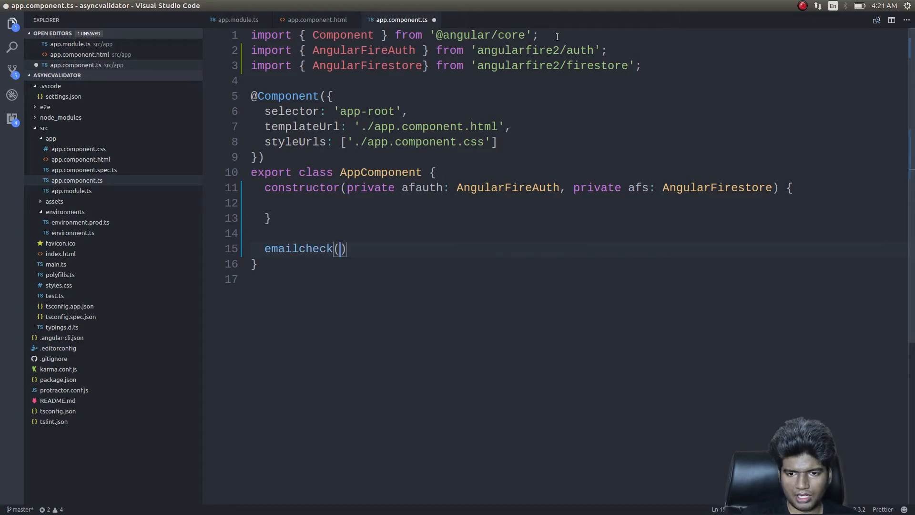
type("$eve")
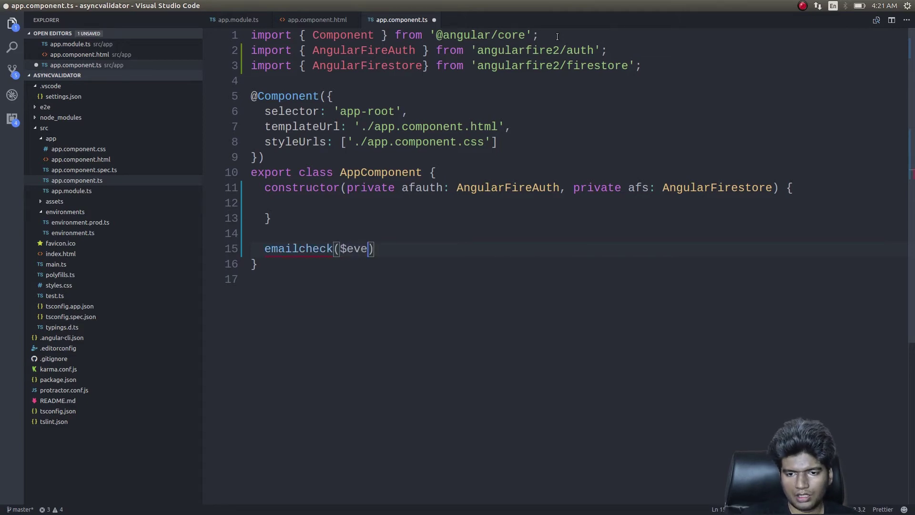
type("nt) {")
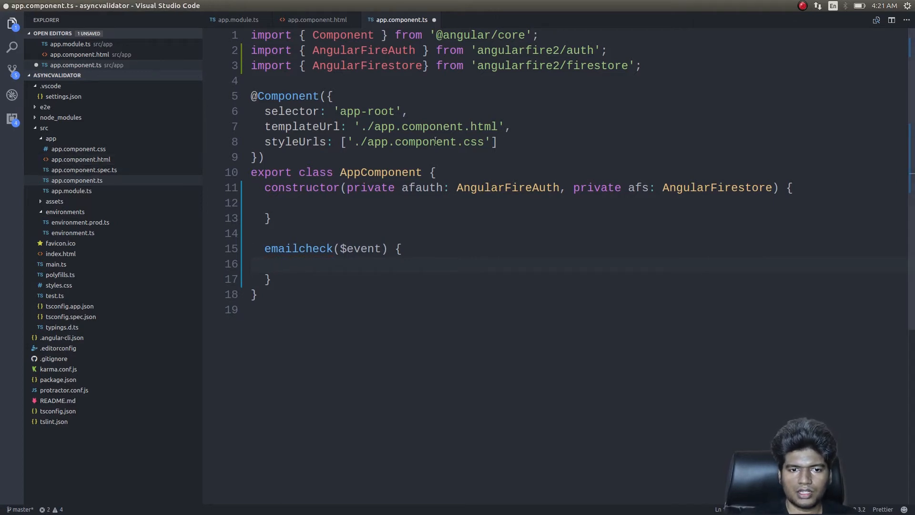
left_click(317, 19)
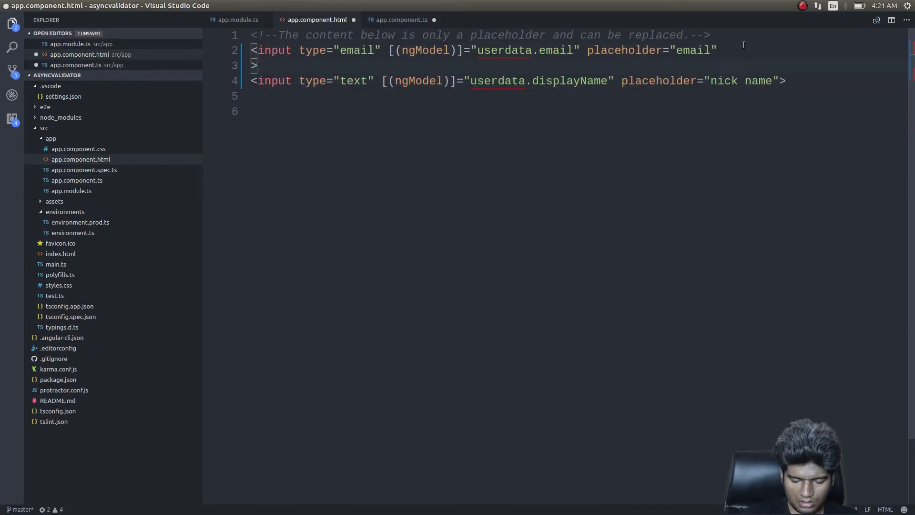
Step: Bind (focusout)="emailcheck($event)" on the email input
type("(forcusou")
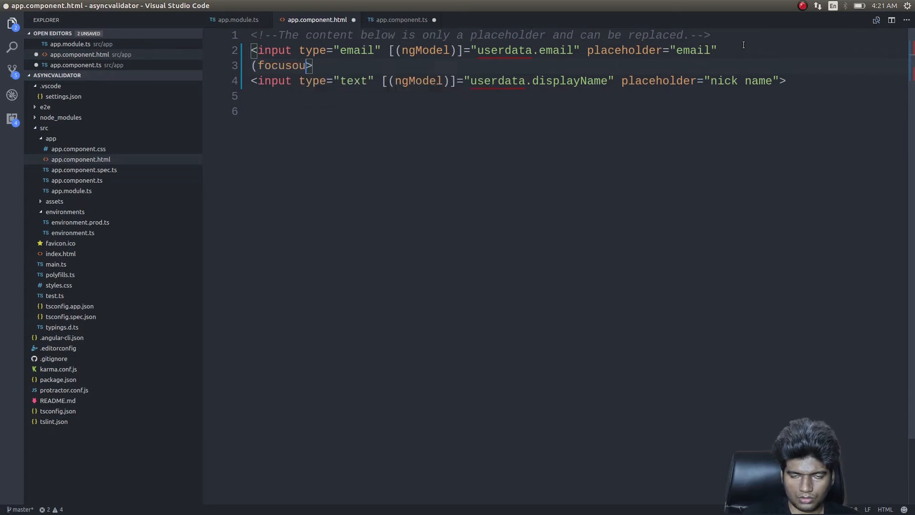
type("t)=\"emailchi")
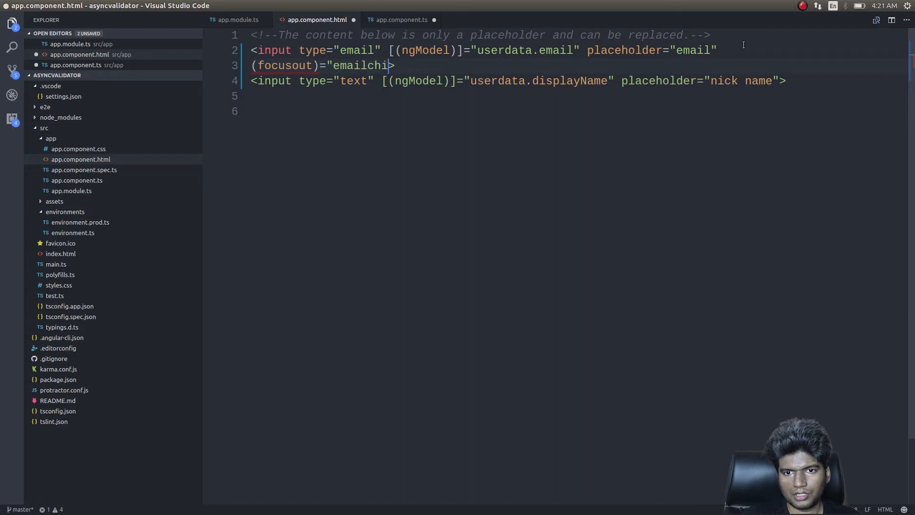
type("eck")
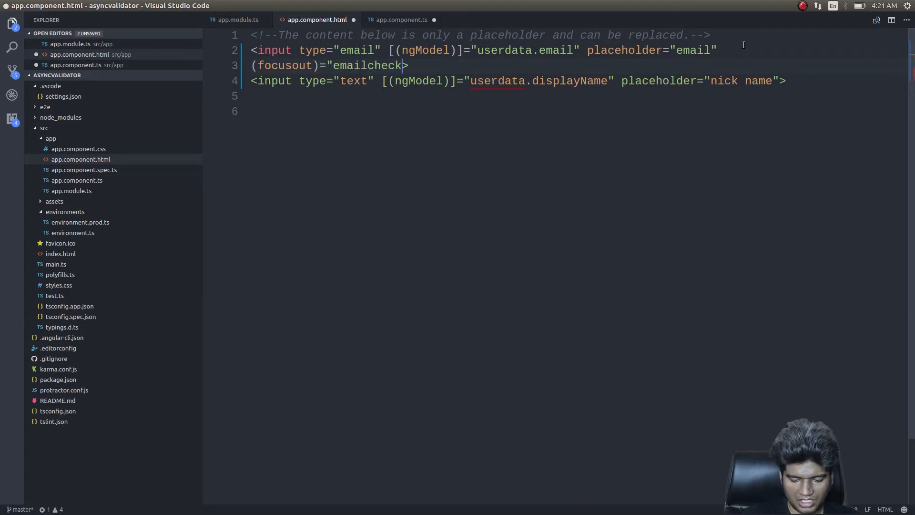
type("$event)")
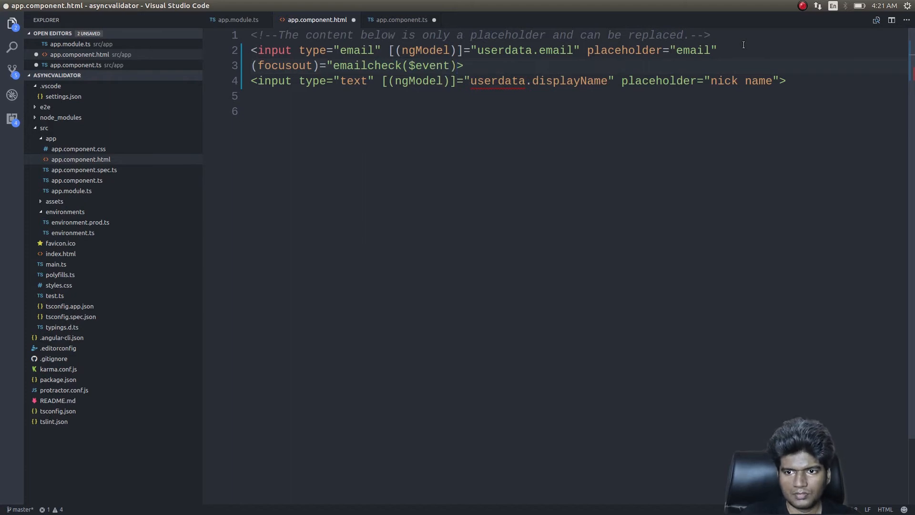
left_click(401, 19)
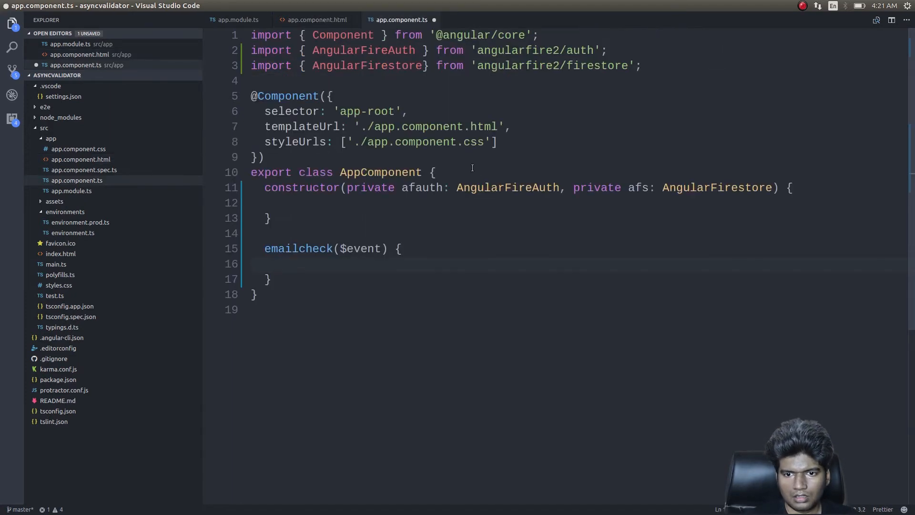
Step: Declare userdata = { email: '', displayName: '' } above the constructor
key("Enter")
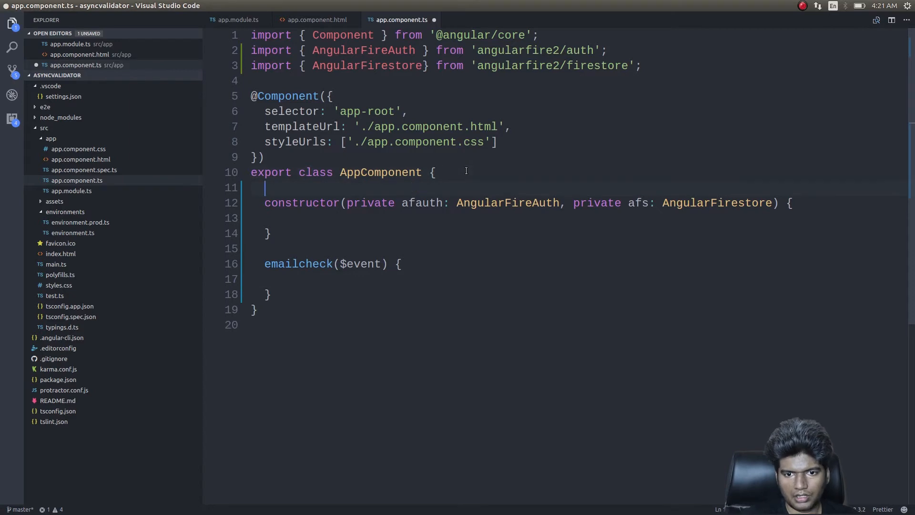
type("userdata = {")
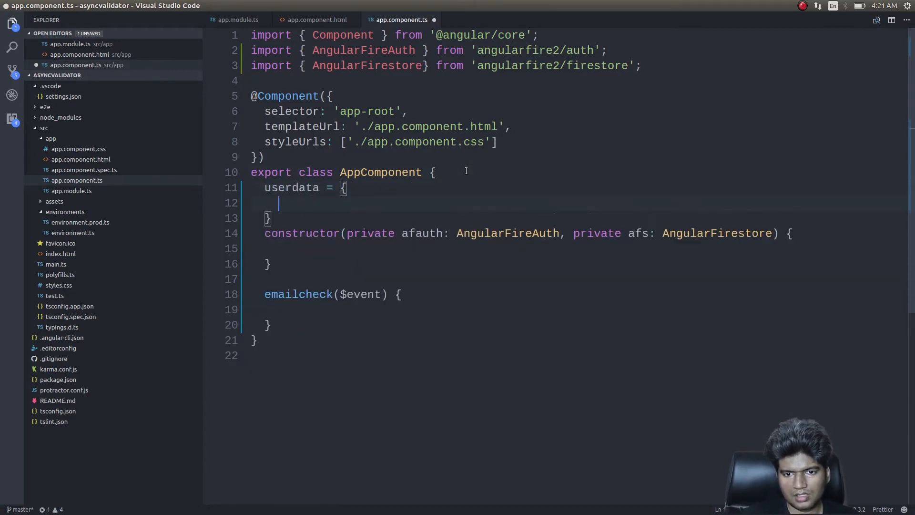
type("email: '',")
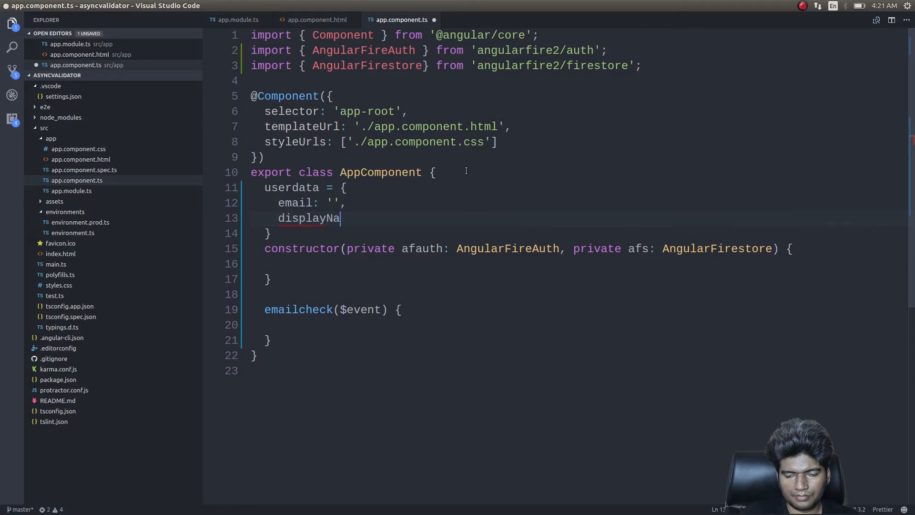
type("me: ''")
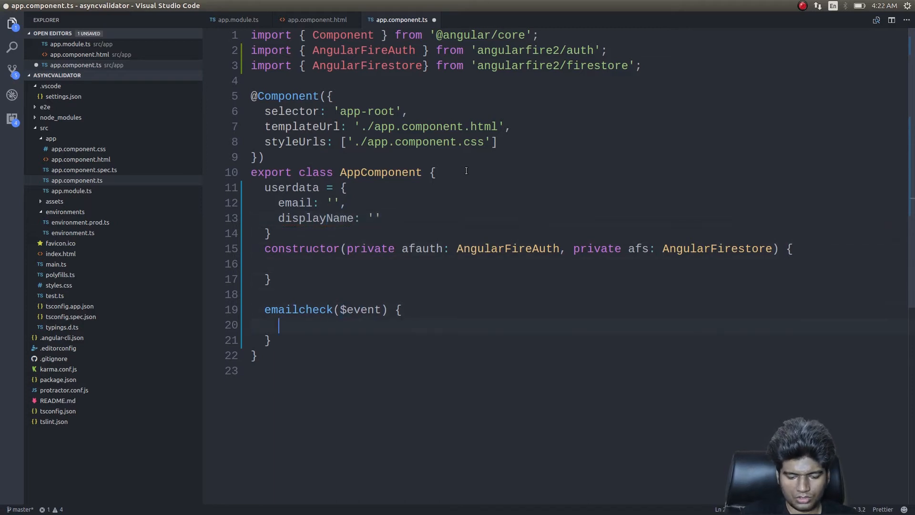
Step: In emailcheck, store the input value in q and test whether q is empty
type("le")
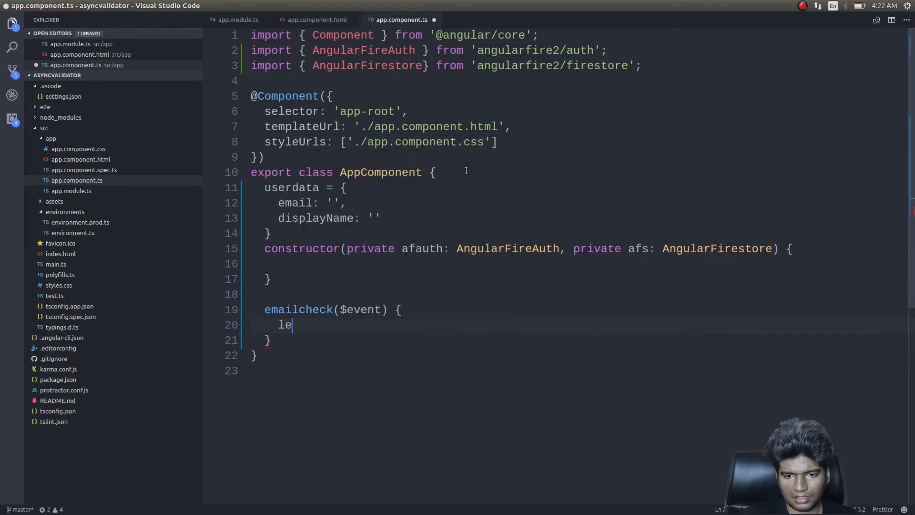
type("t")
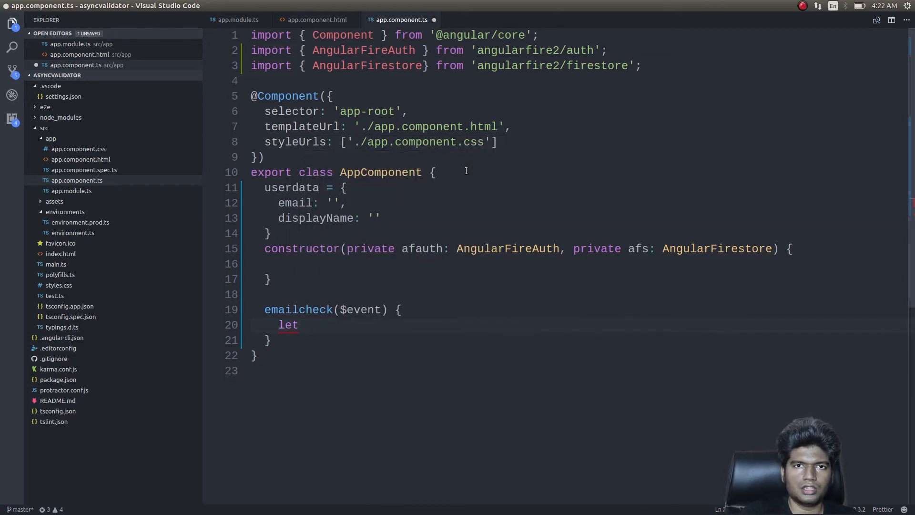
type("q")
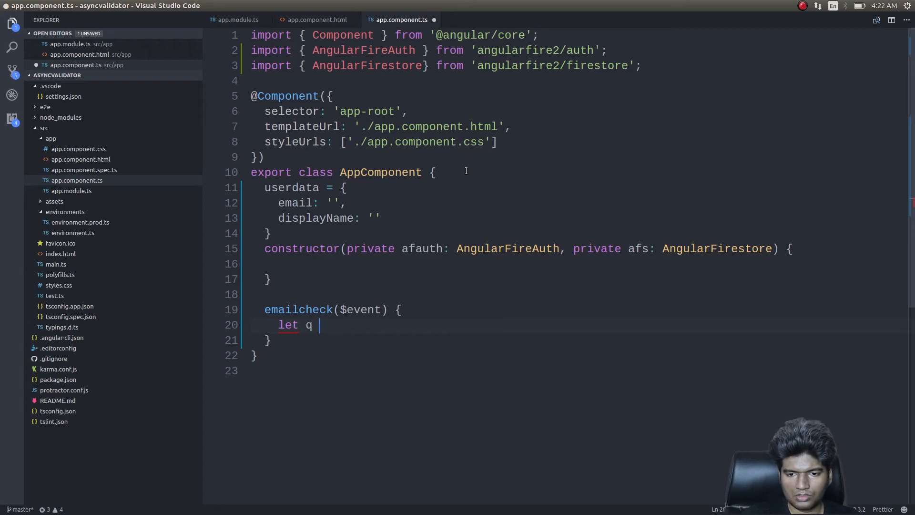
type("= $event.target.")
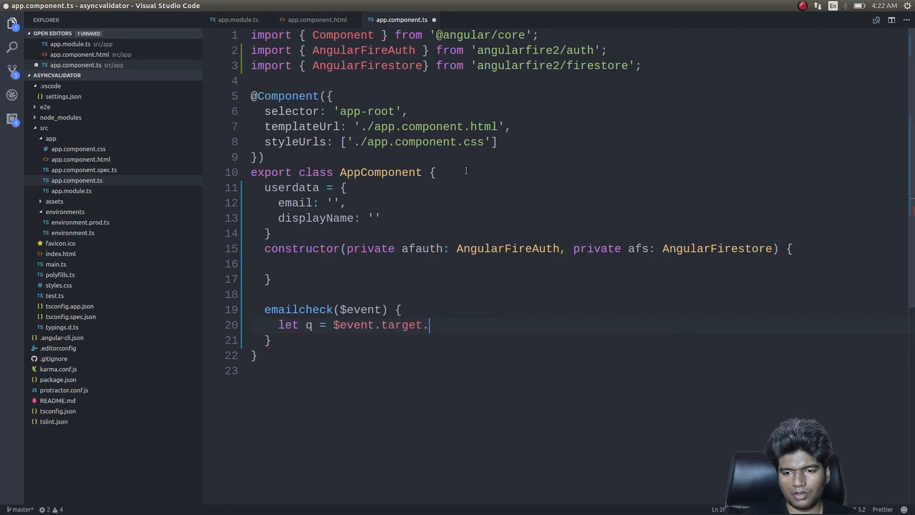
type("value;")
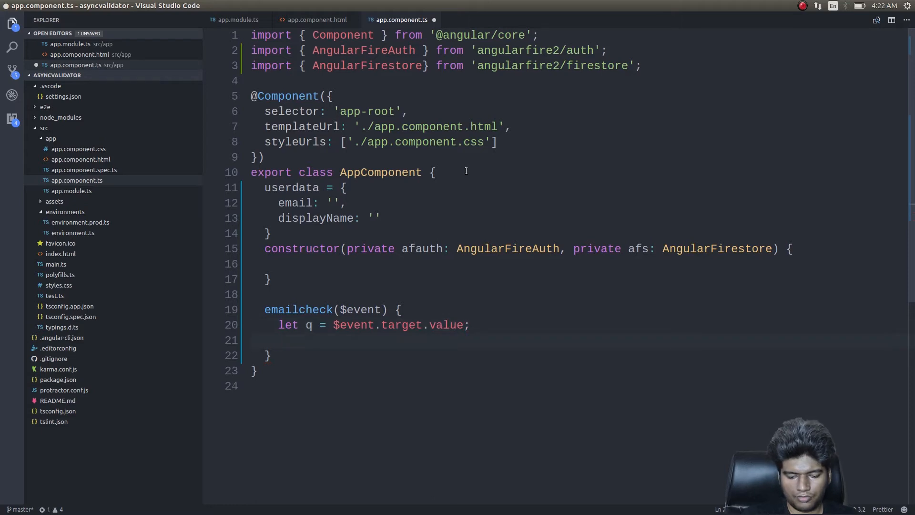
type("if(q.trim(")
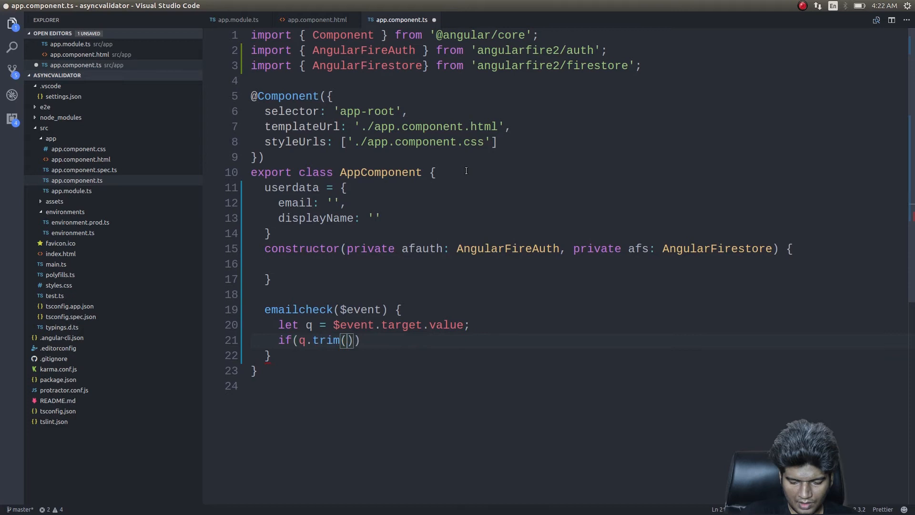
type("== ''")
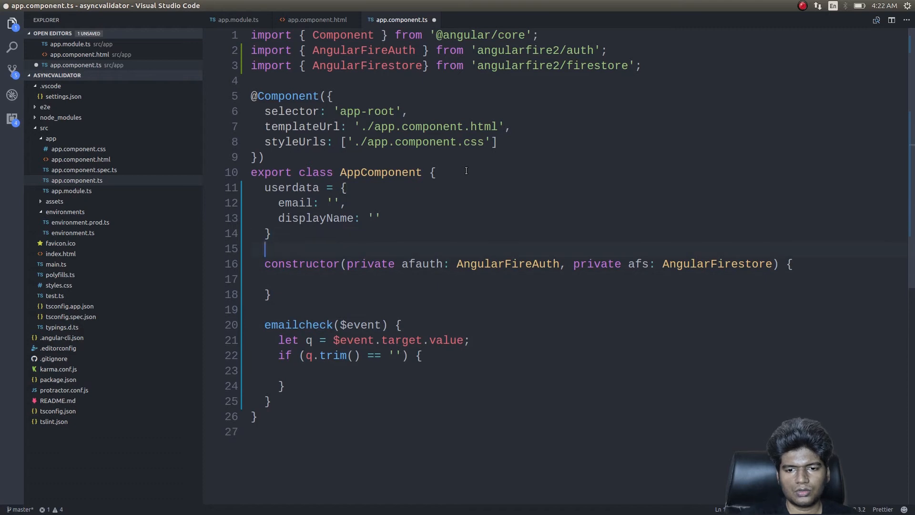
Step: Declare status, set it to 'Email is required' for blank input, and open an else branch
type("status =")
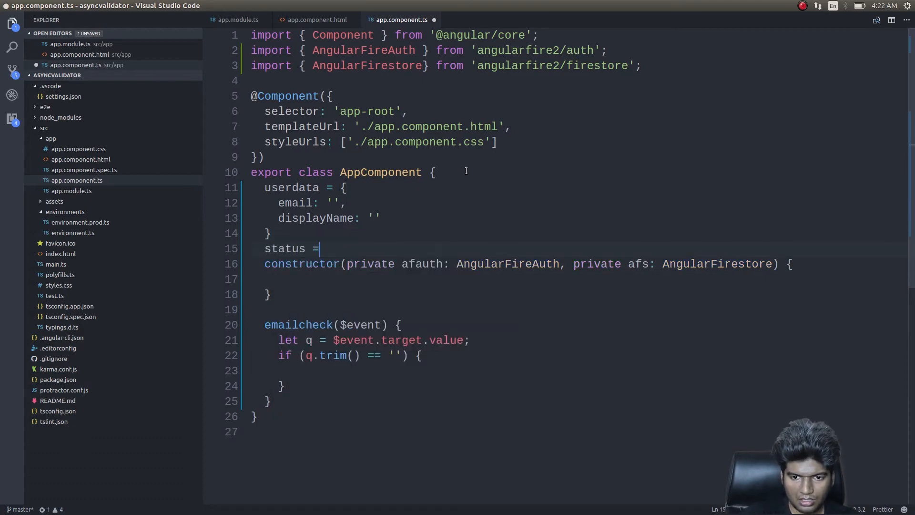
type("'';")
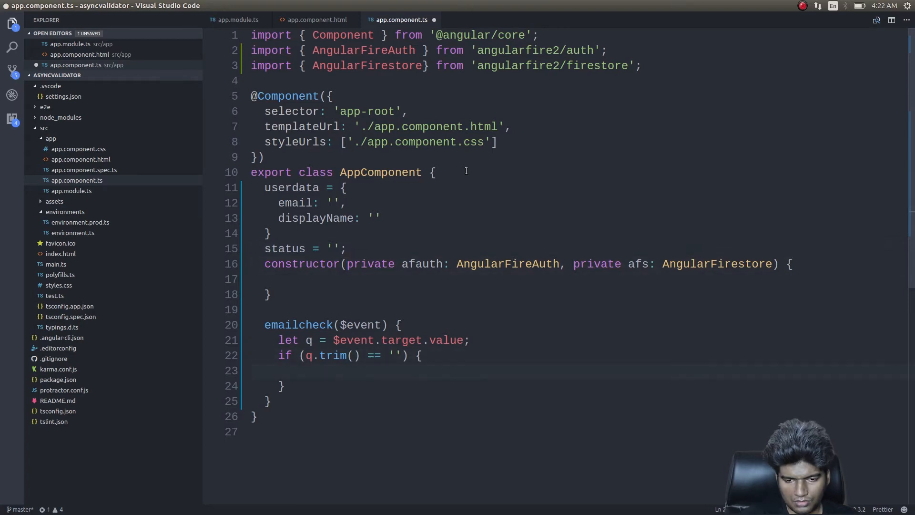
type("this.status =")
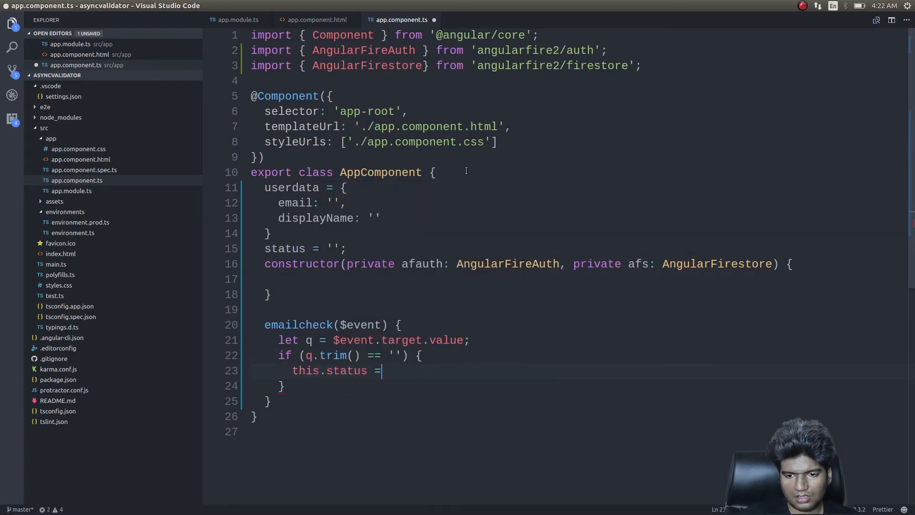
type("'Ema'")
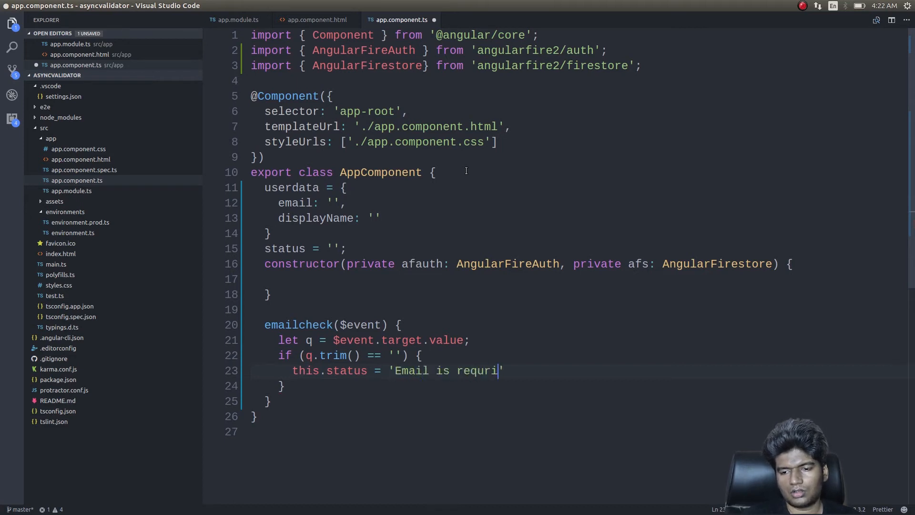
type("red';")
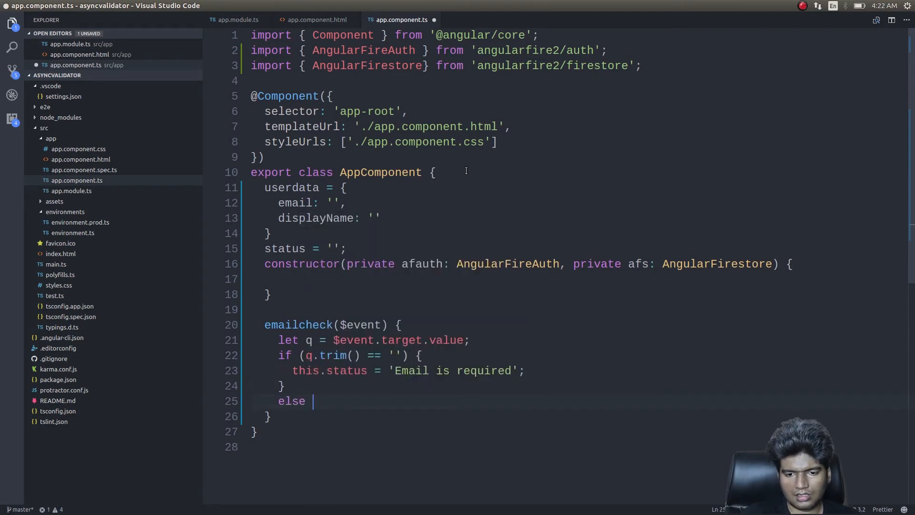
type("{")
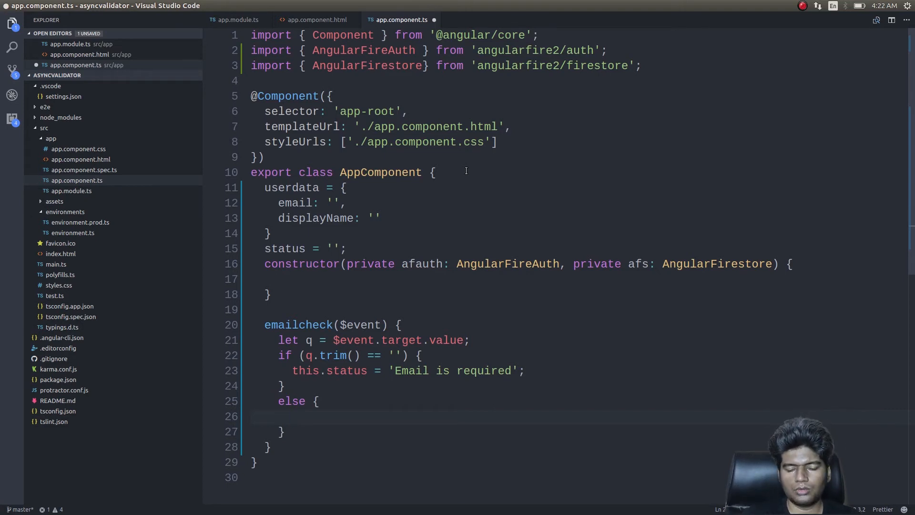
type("this.afs")
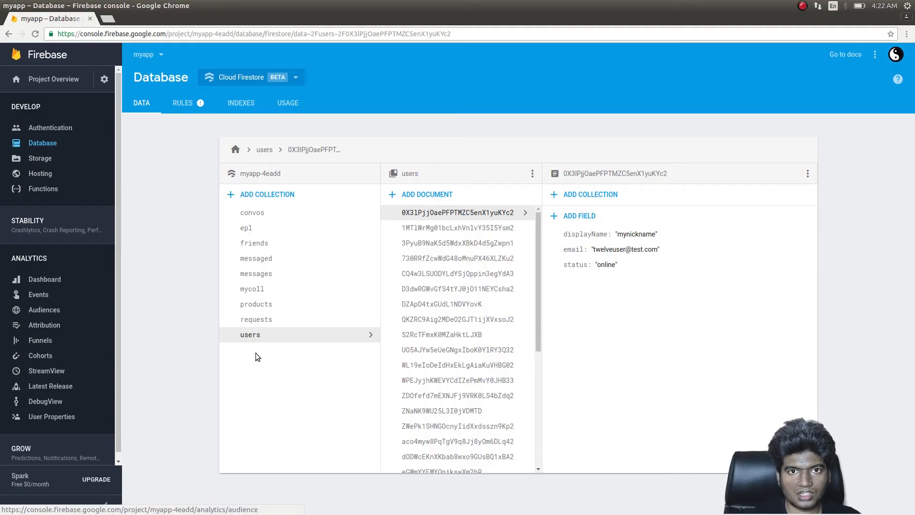
mouse_move(343, 339)
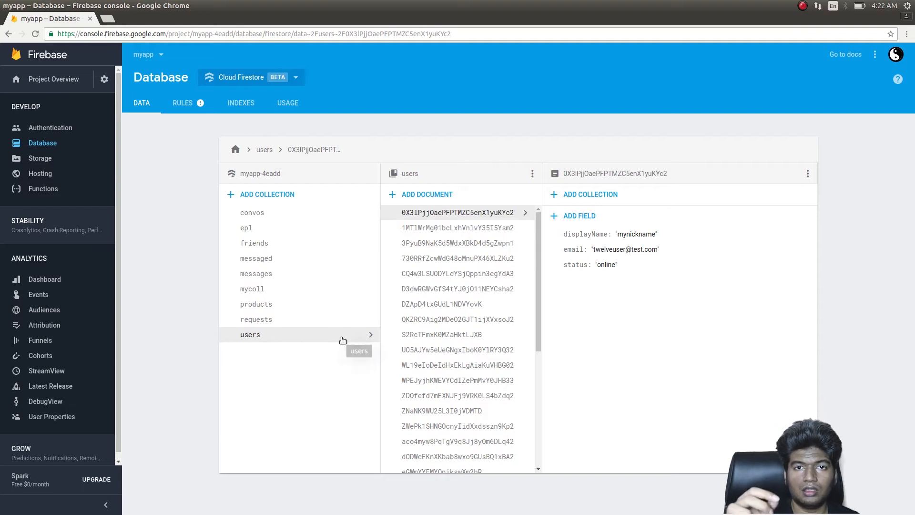
mouse_move(627, 250)
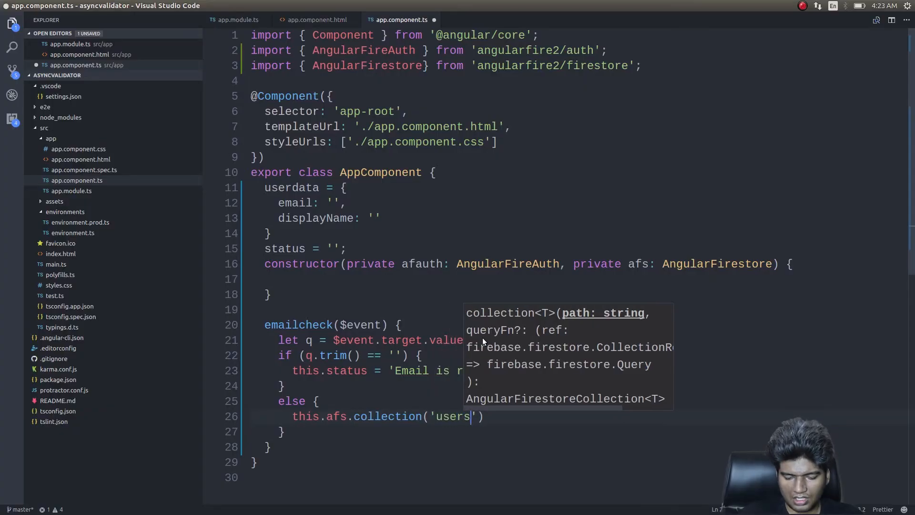
Step: Discard the unfinished query and define collref as the 'users' collection ref
type(", ref")
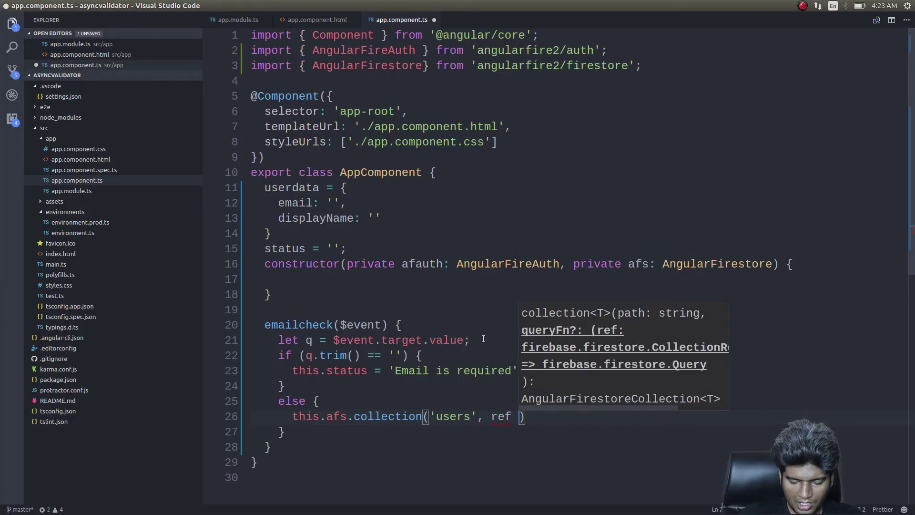
type("=> ref.q")
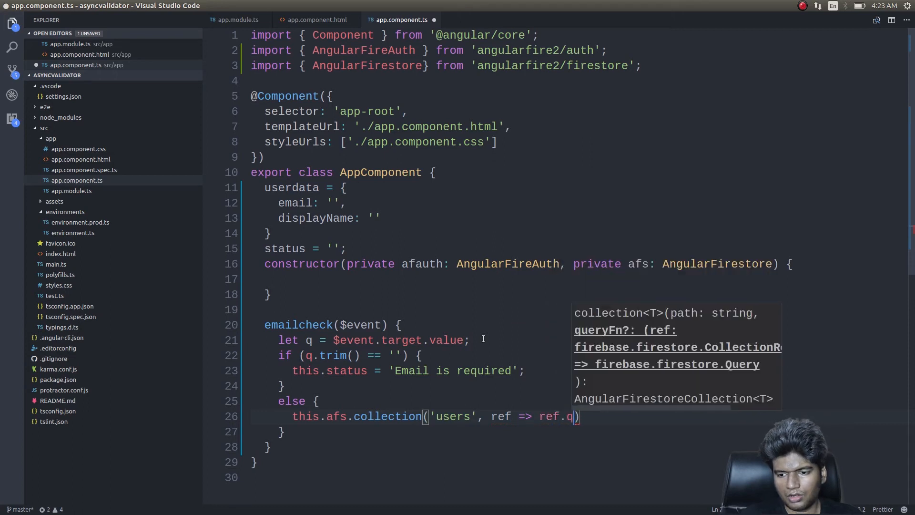
type("her")
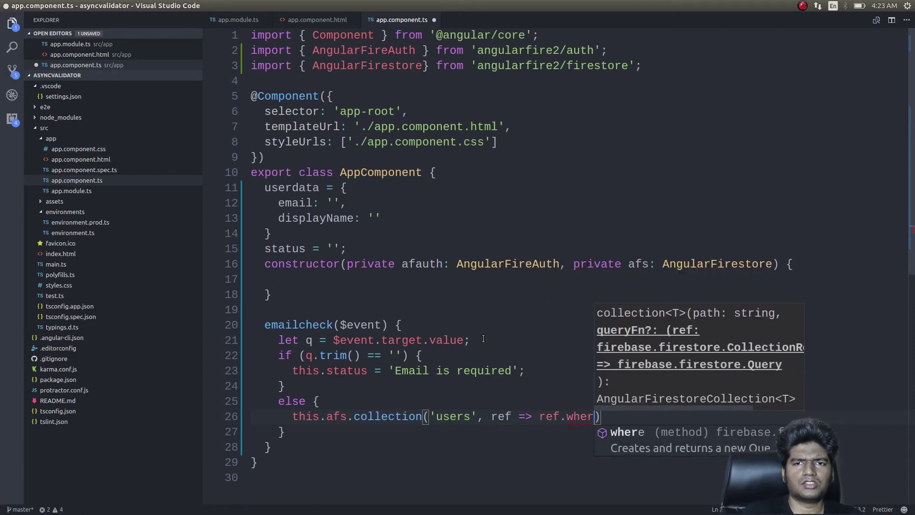
key("Escape")
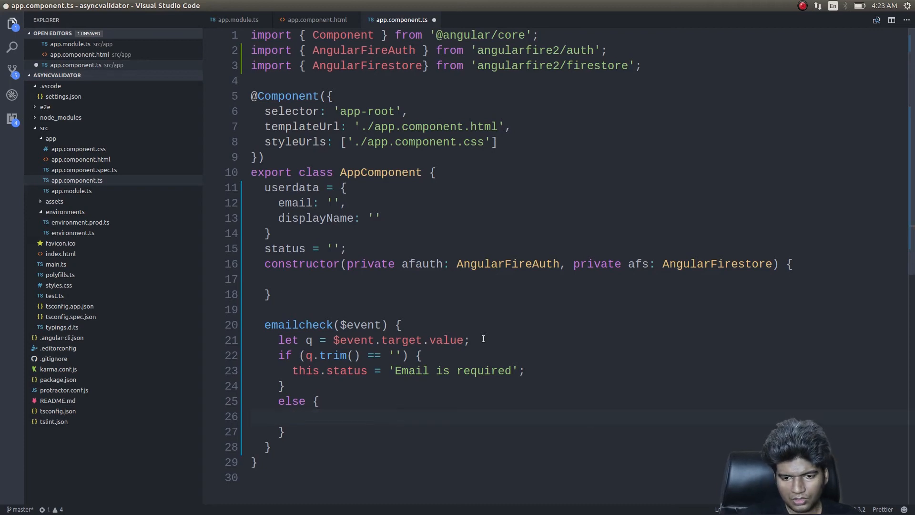
type("let collref")
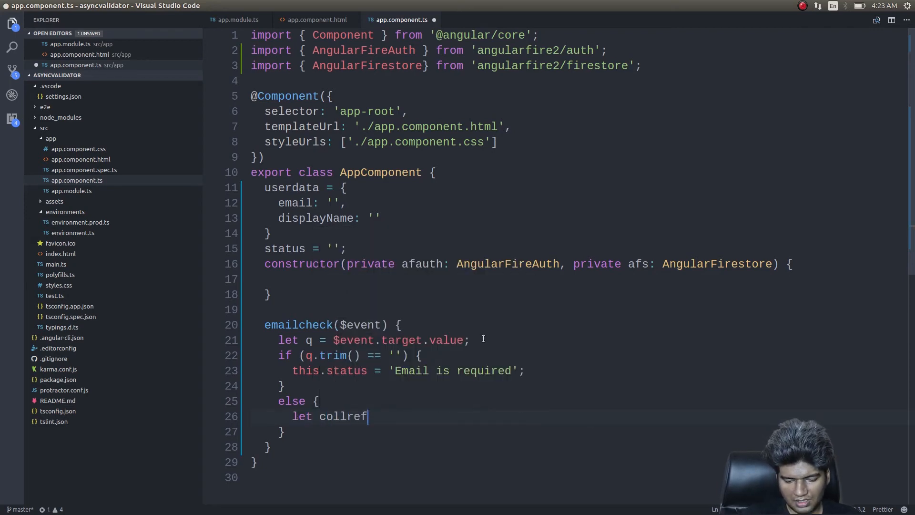
type("= this.afs/")
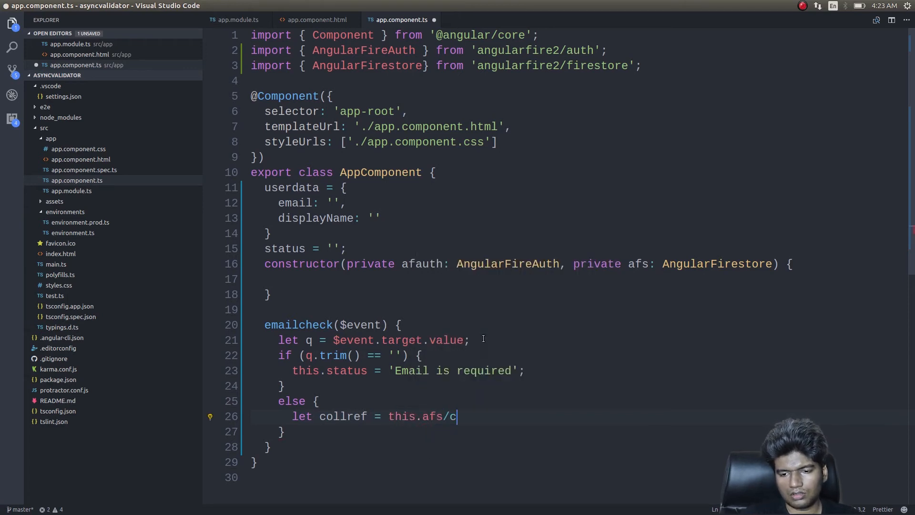
type("collection()")
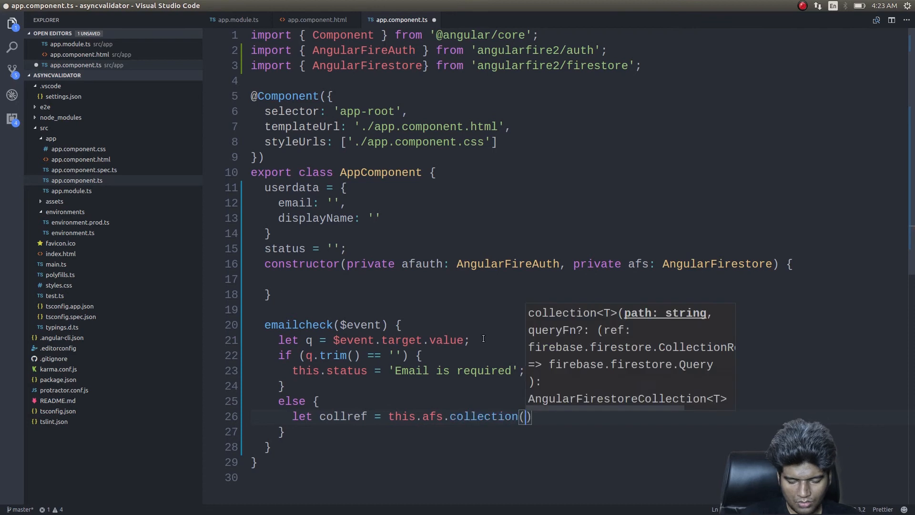
type("'users').")
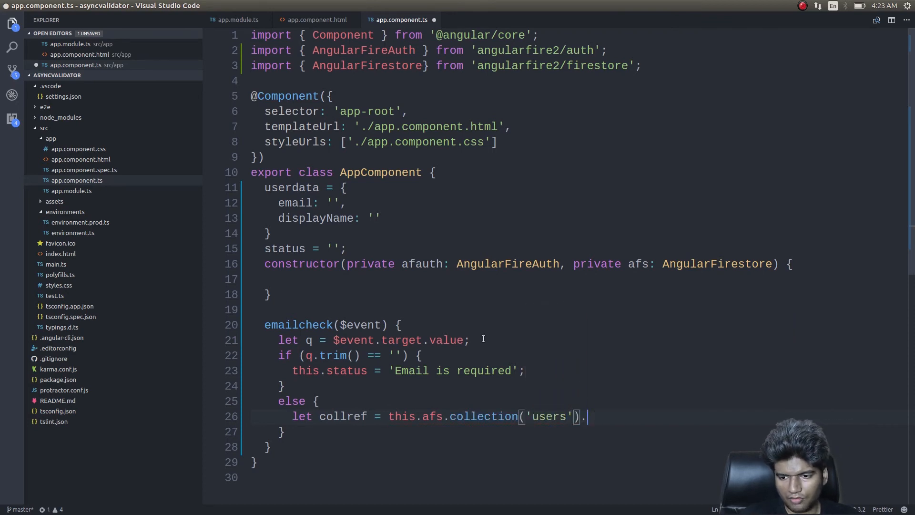
type("ref;")
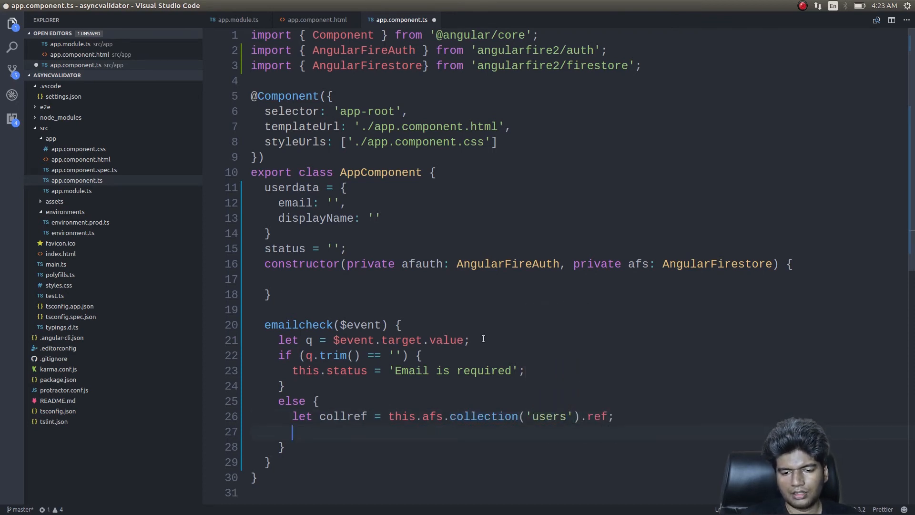
Step: Build a query on collref filtering by the email and run it with .then(snapShot)
type("let queryf")
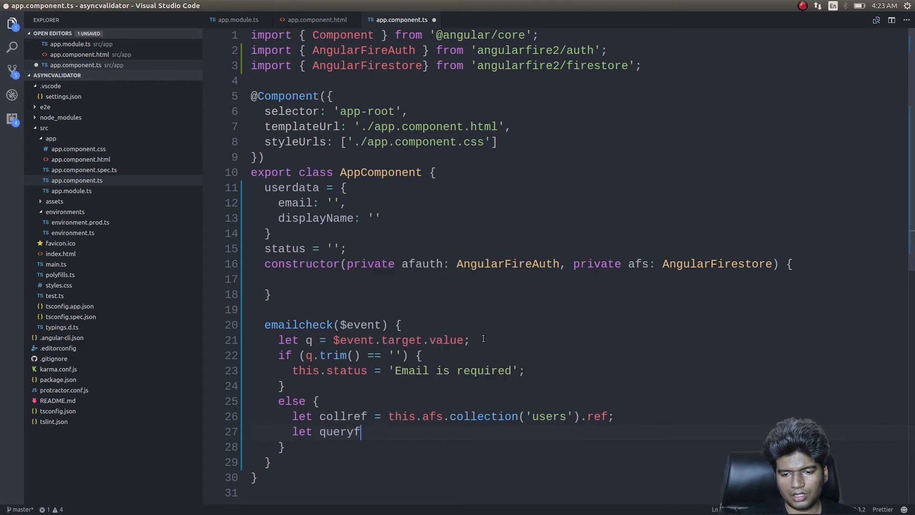
type("ref = this")
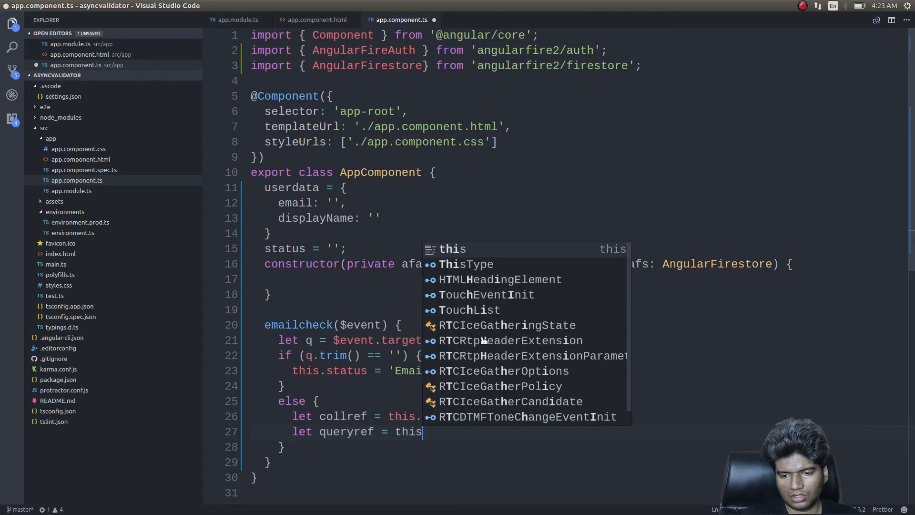
type("collref.where('email', '==')")
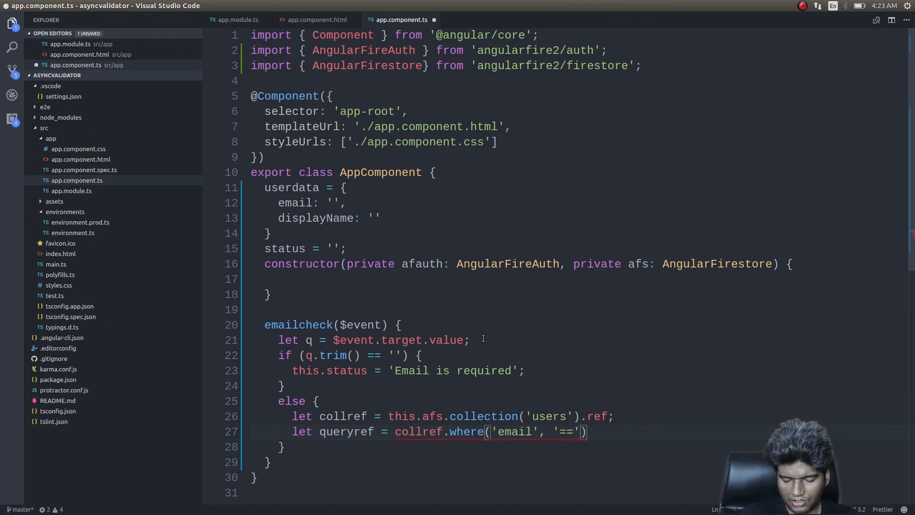
type(", ''")
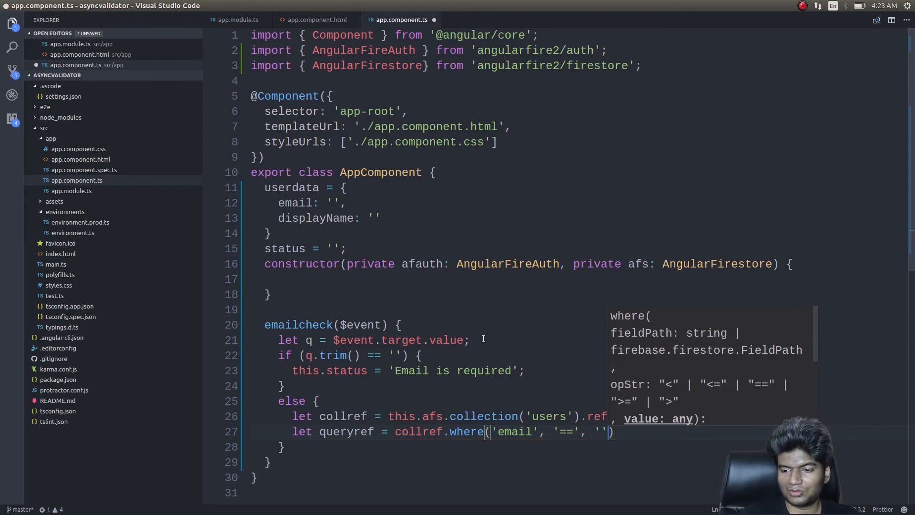
key("BackSpace")
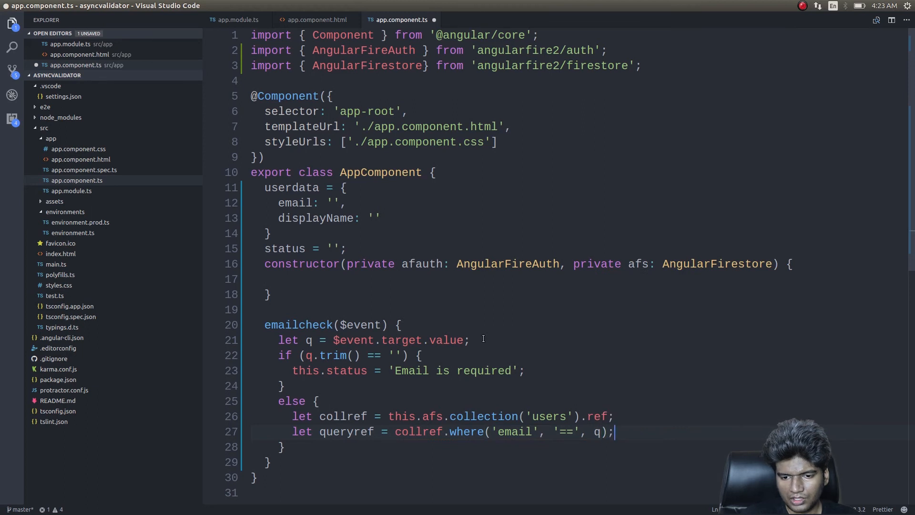
type("queryref.get")
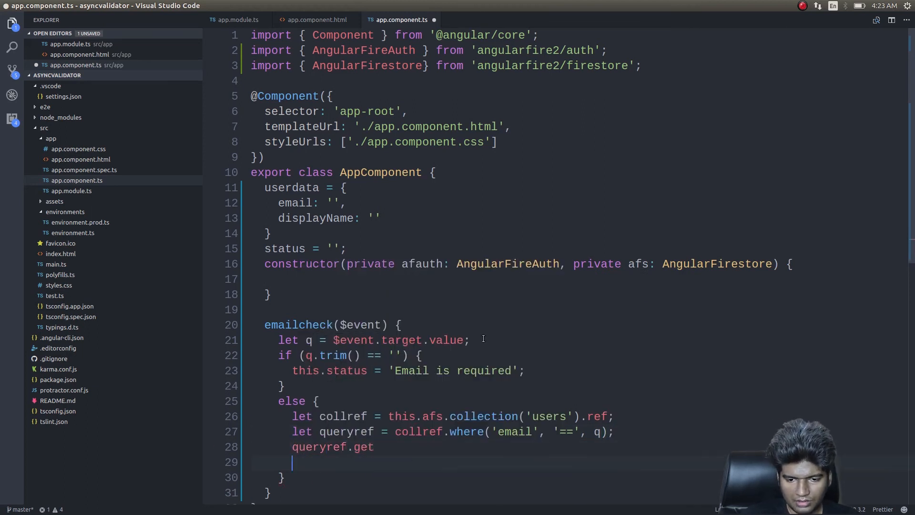
type("()")
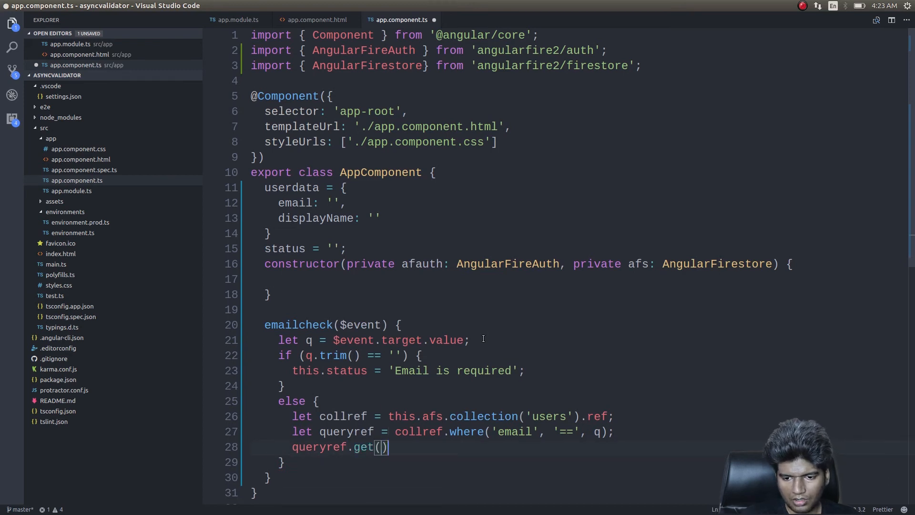
type(".then((")
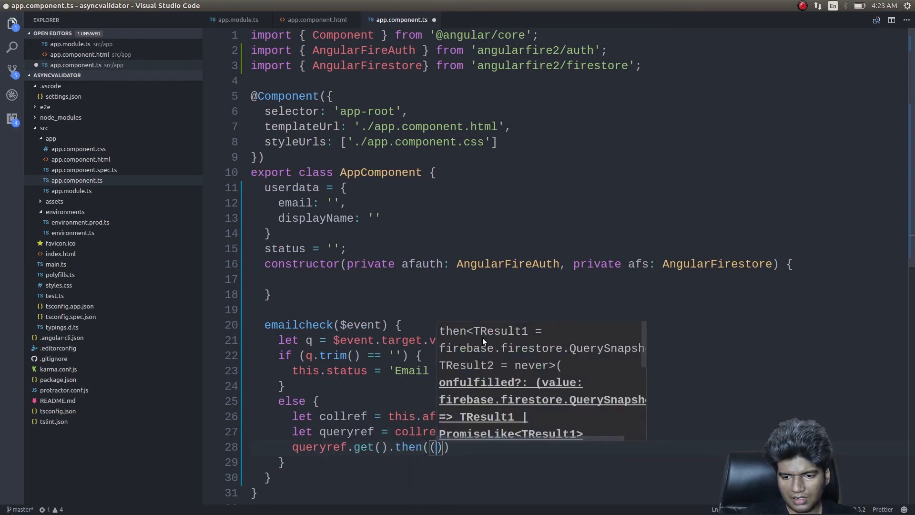
type("snapShot")
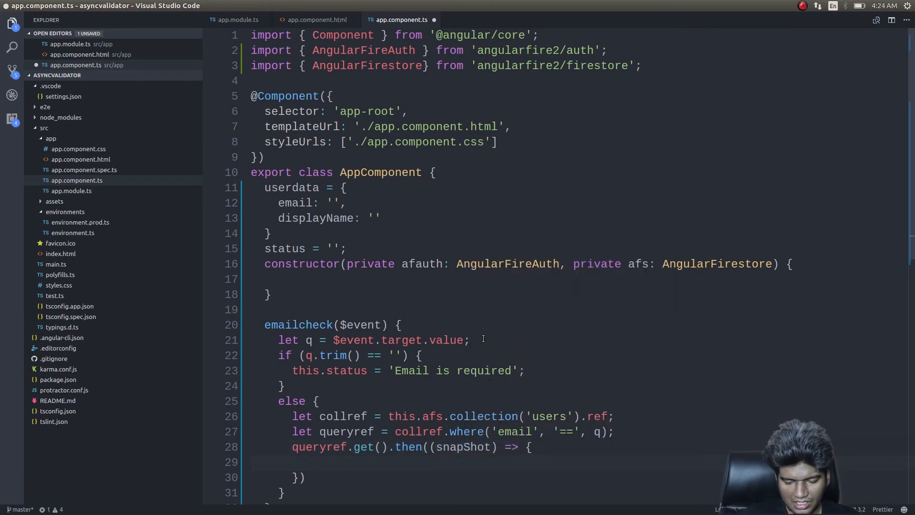
Step: Set status 'valid' when snapShot is empty, otherwise 'Email already registered'
type("if(snapShot)")
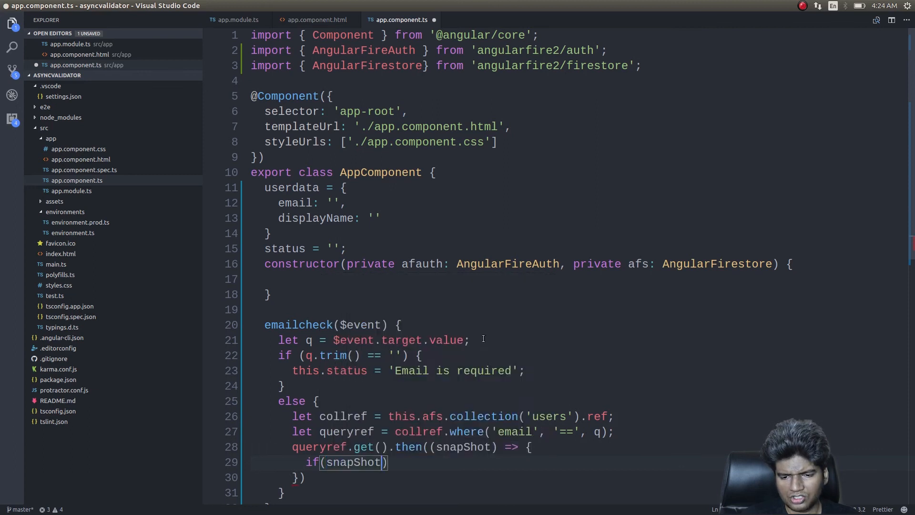
type(".empty")
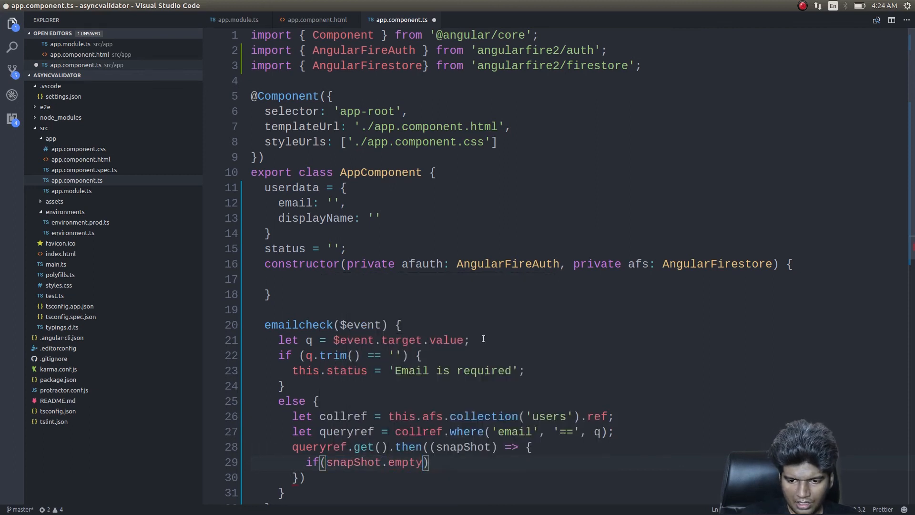
key("Backspace")
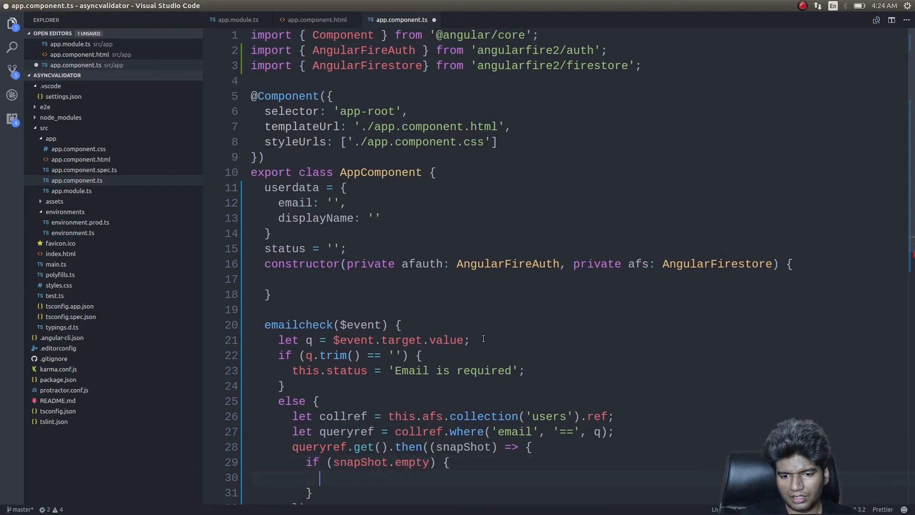
type("this.")
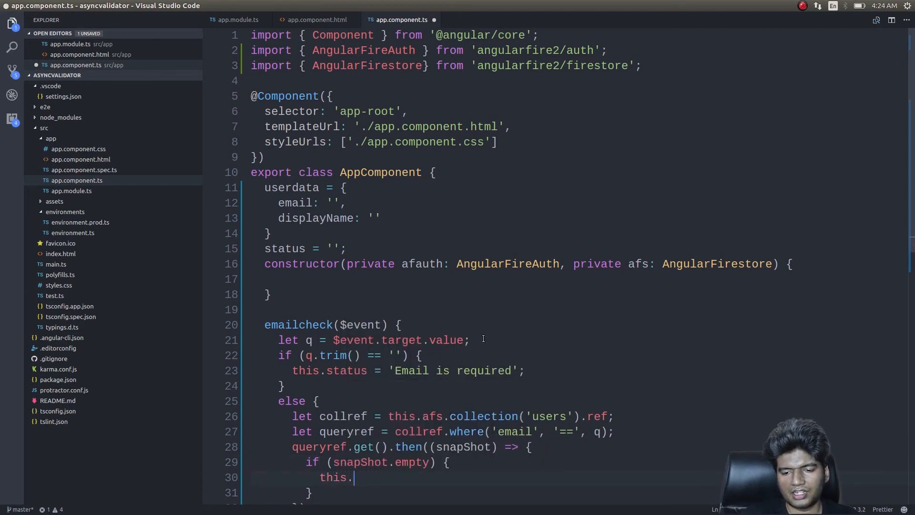
type("status = '")
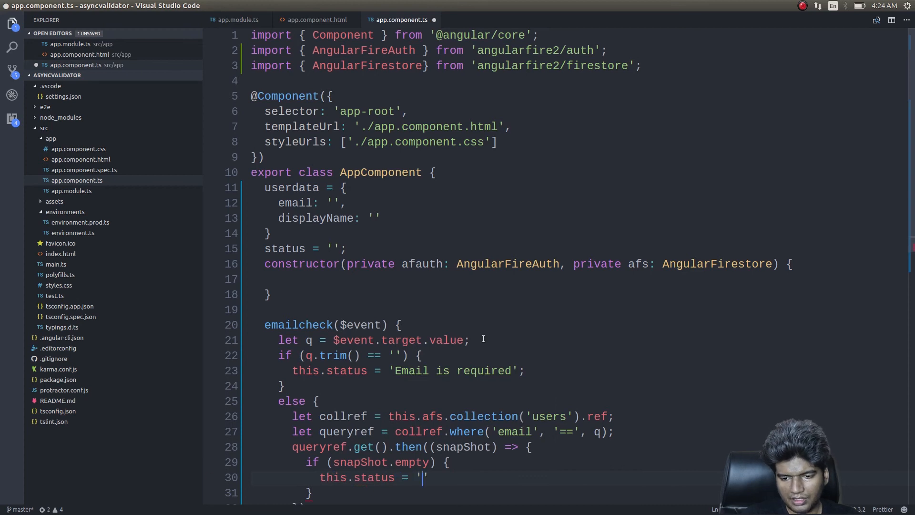
type("valid';")
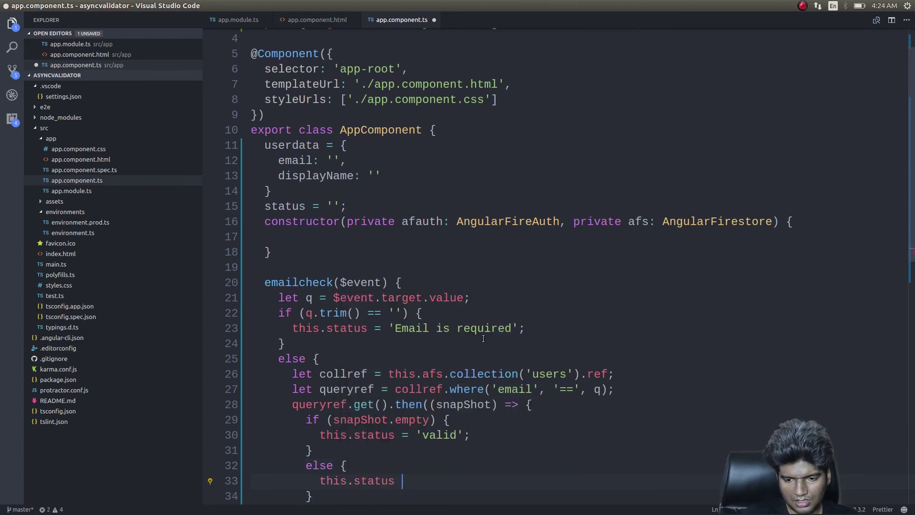
type("= 'Email'")
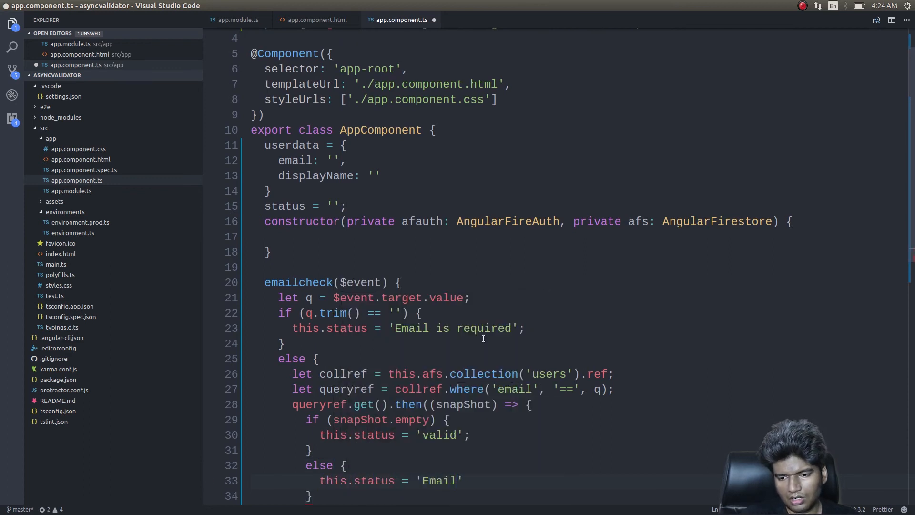
type("already regise")
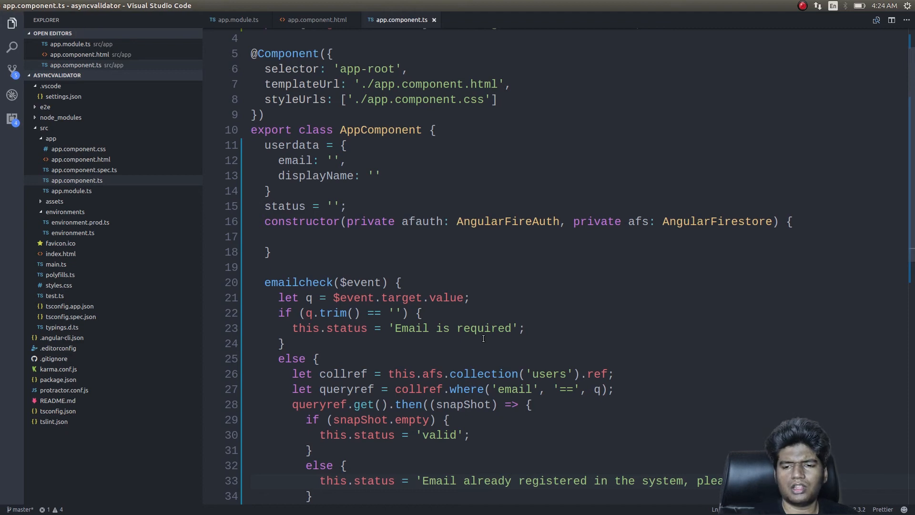
mouse_move(406, 238)
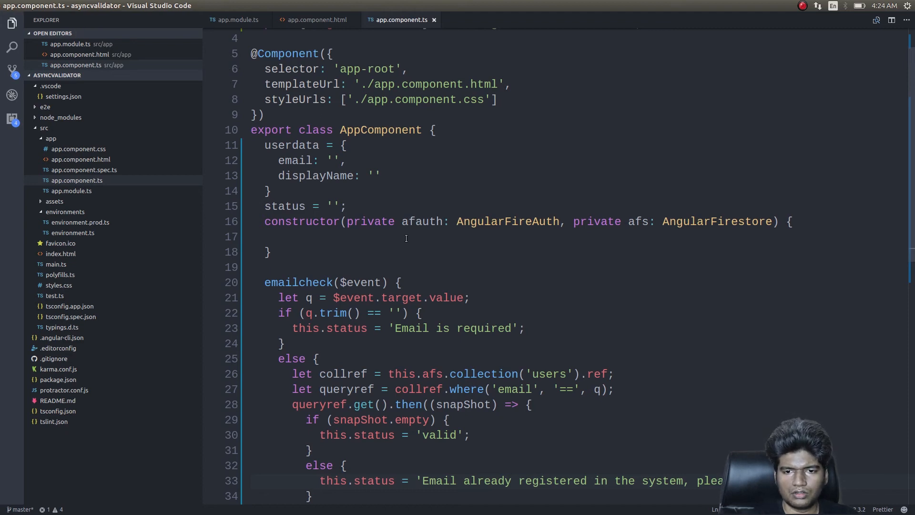
Step: Add <p>{{status}}</p> on a new line below the email input in app.component.html
left_click(316, 19)
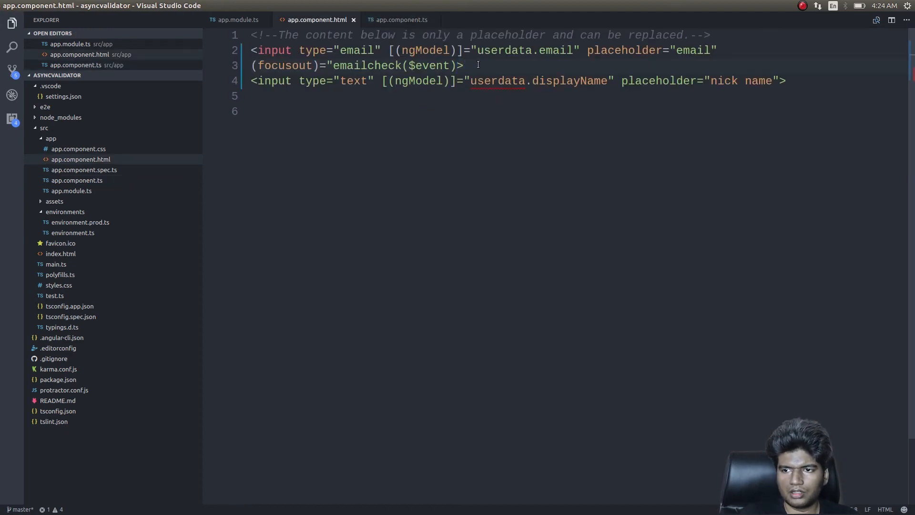
key("Enter")
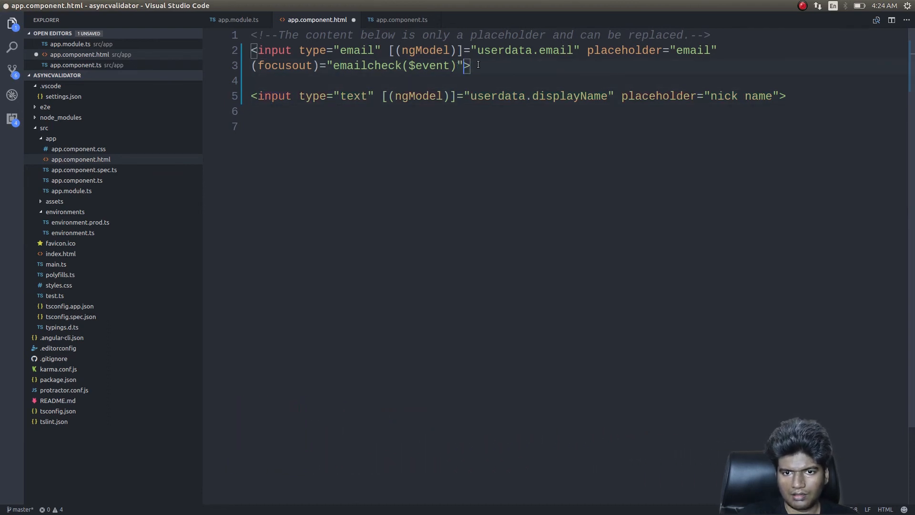
type("<p></p>")
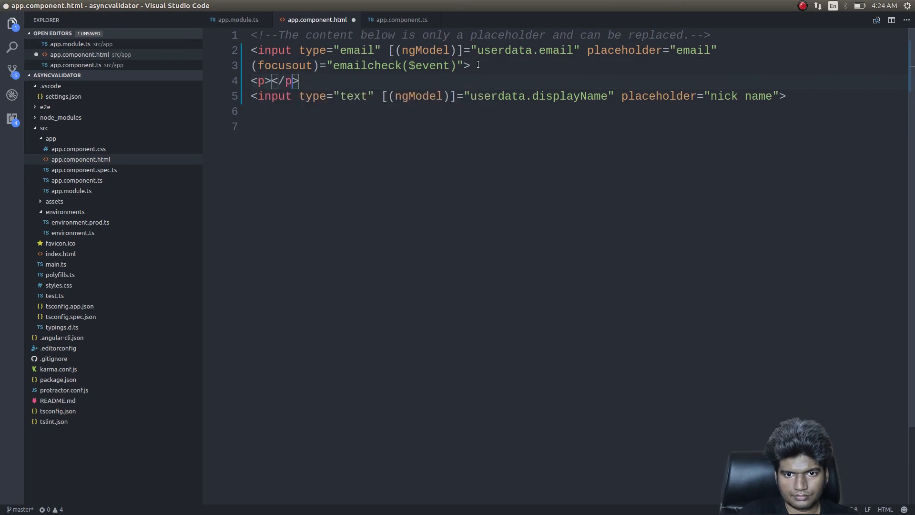
type("{{status")
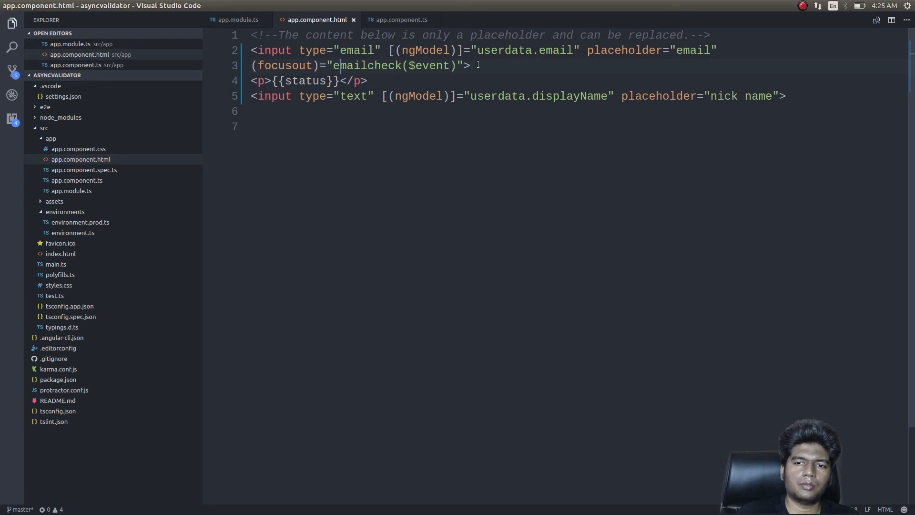
left_click(401, 19)
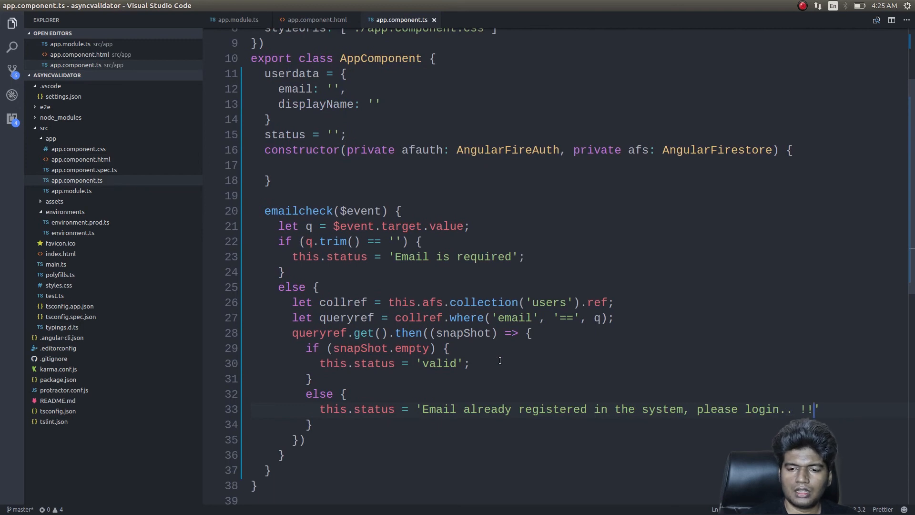
mouse_move(571, 302)
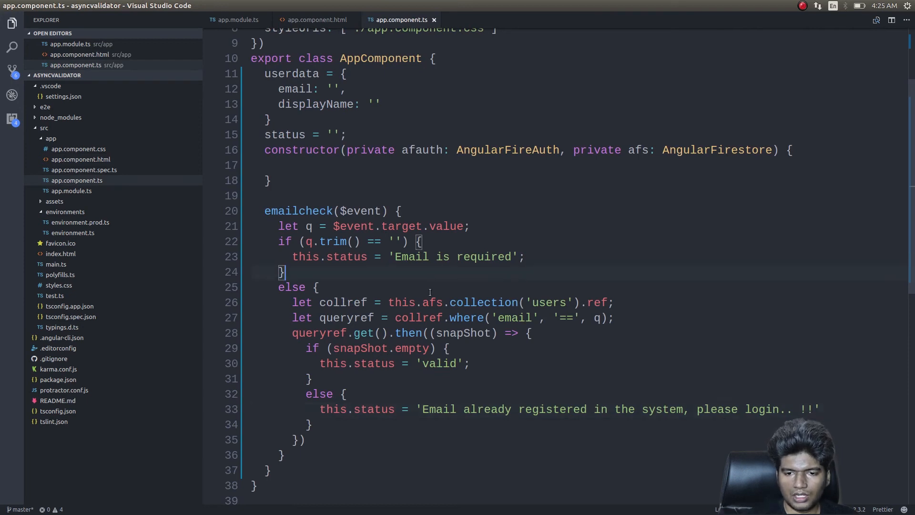
Step: Set this.status = 'Checking..' as the first line of the else branch
key("enter")
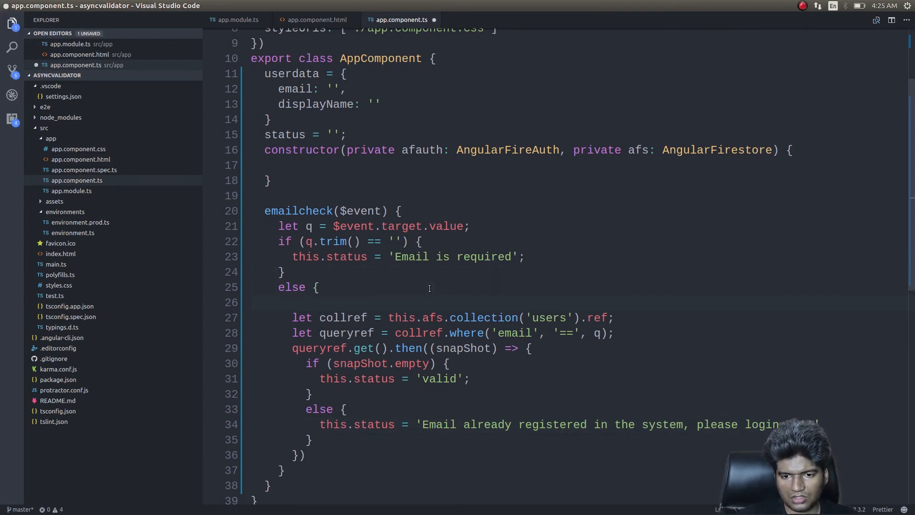
type("this.status = ''")
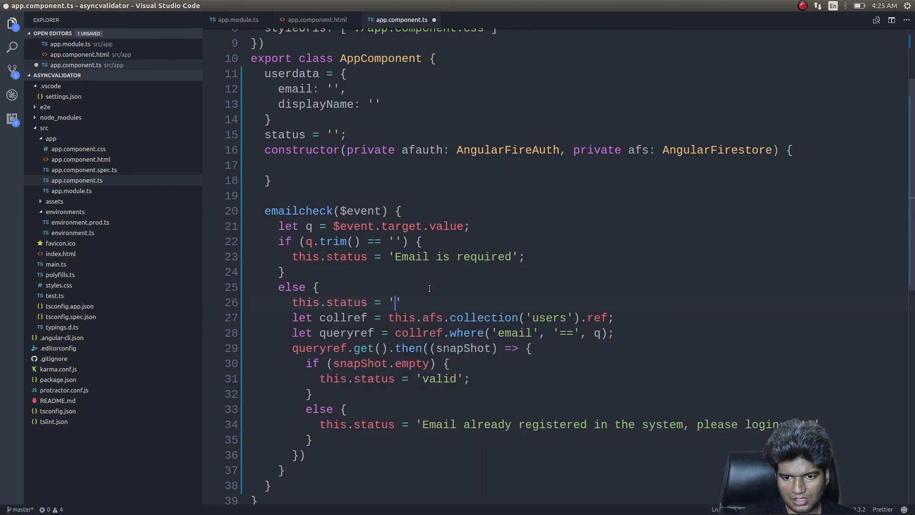
type("Checking..")
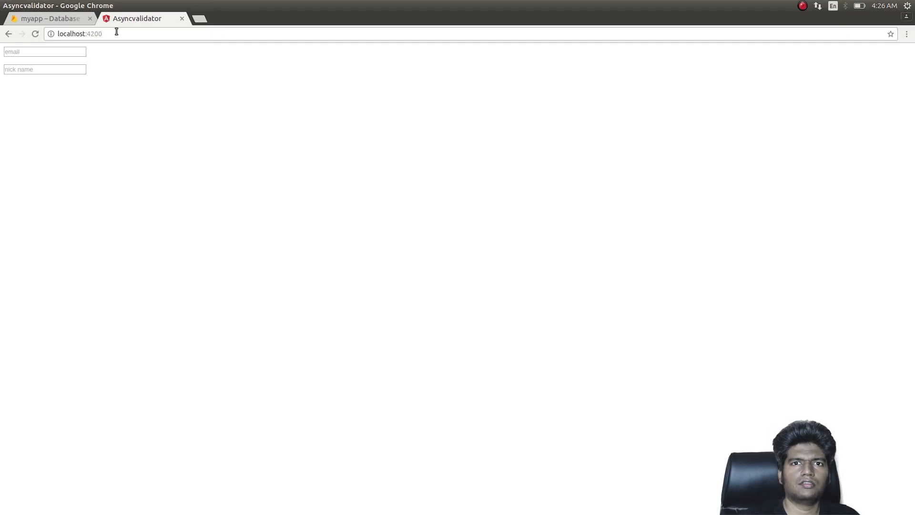
left_click(50, 18)
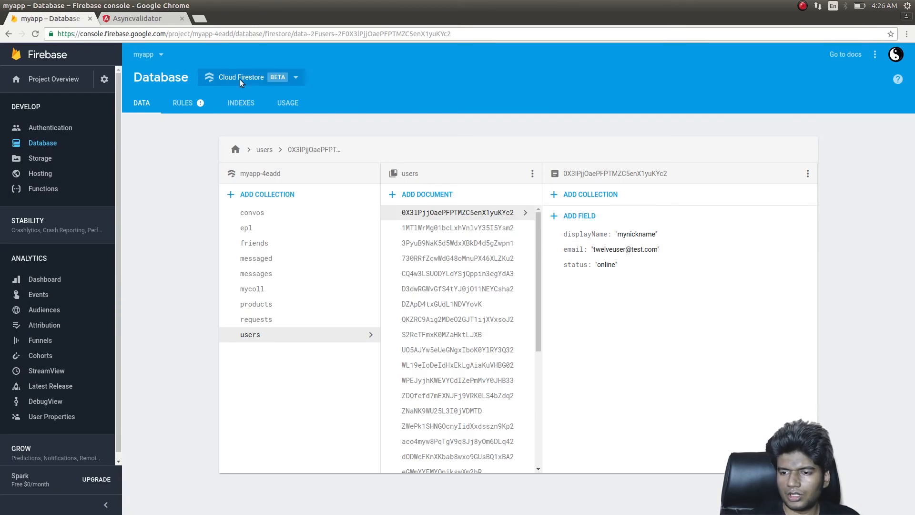
left_click(142, 18)
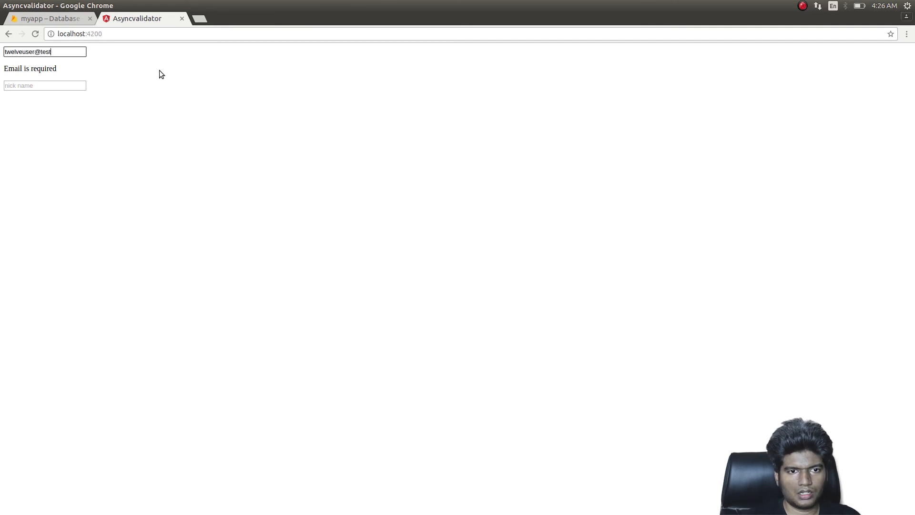
type(".com")
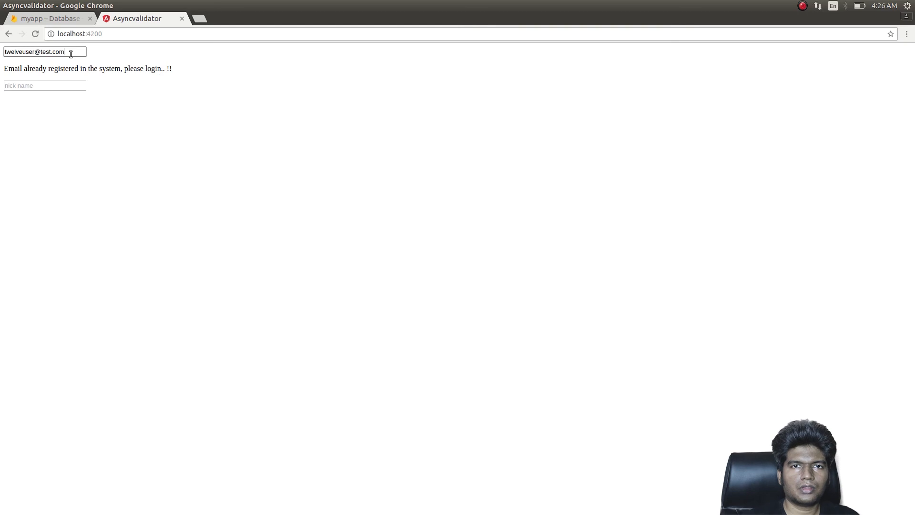
triple_click(45, 52)
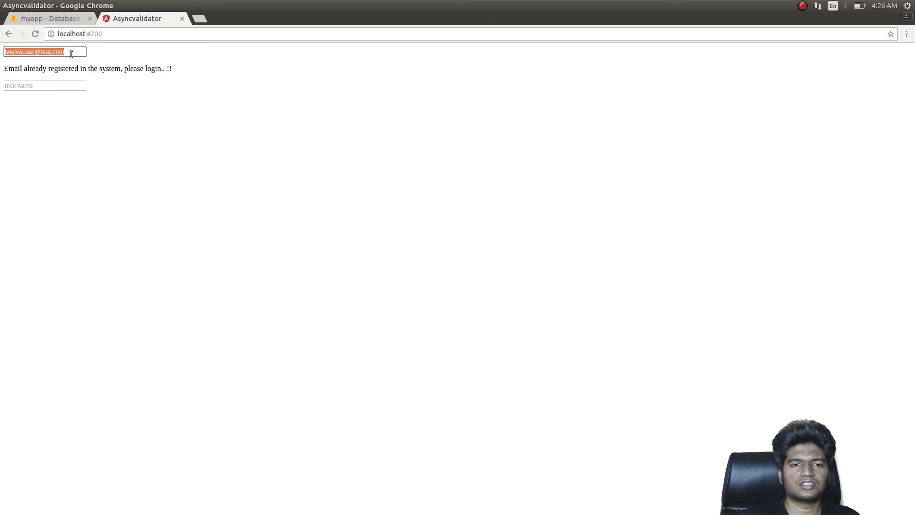
type("sdfasfd@test.co")
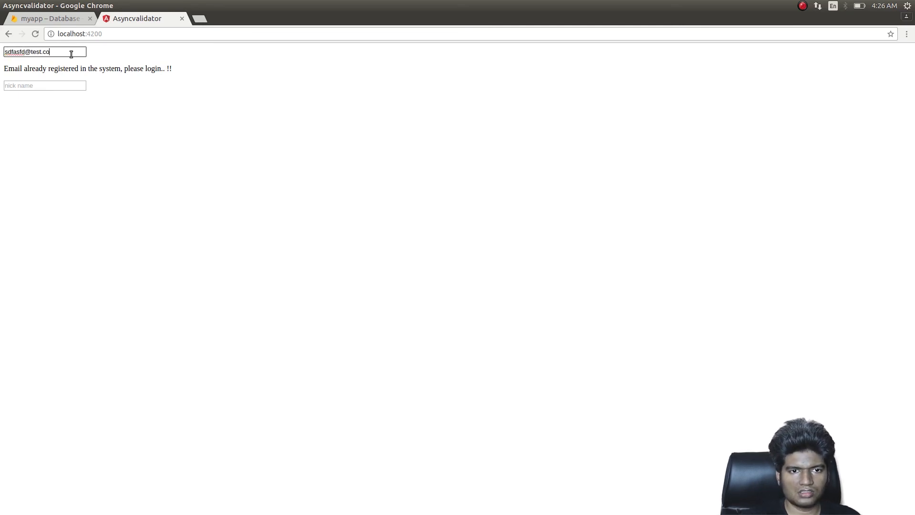
type("m")
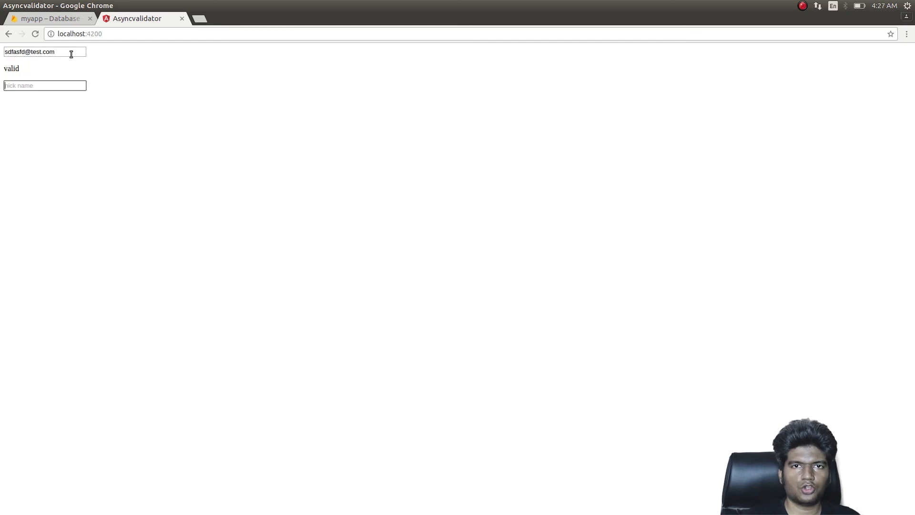